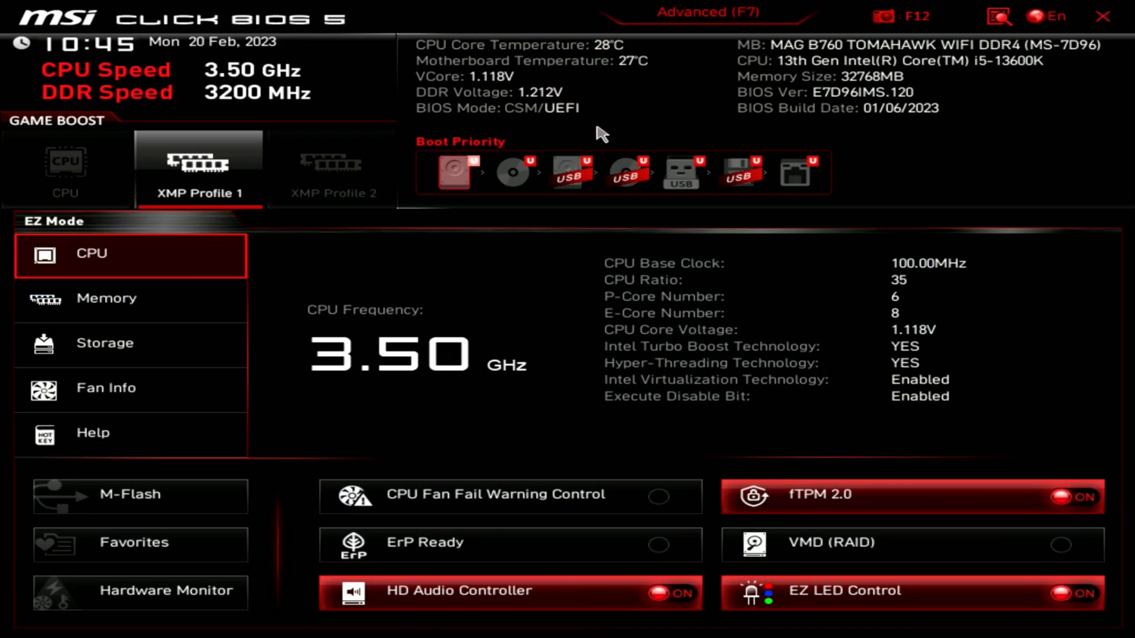
pyautogui.moveTo(611, 75)
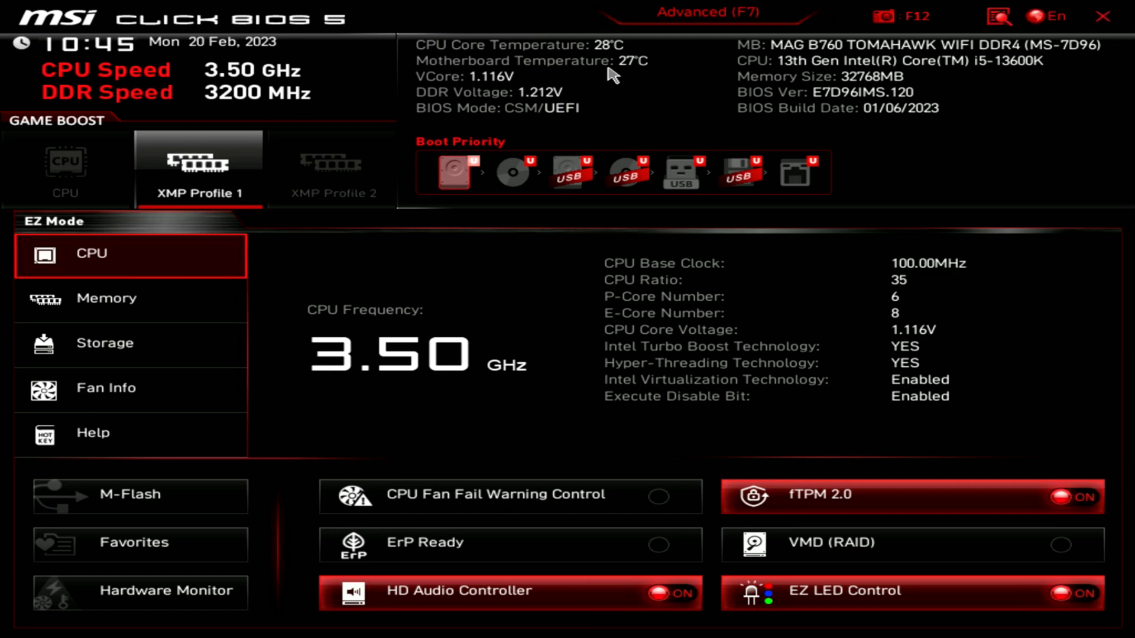
pyautogui.moveTo(775, 118)
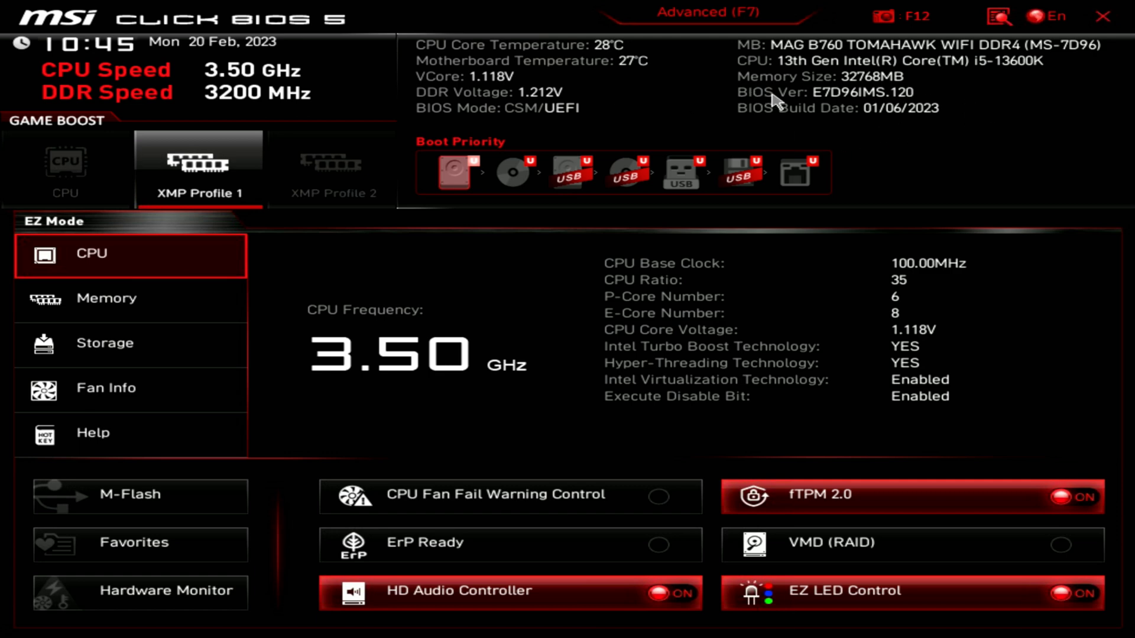
pyautogui.moveTo(831, 112)
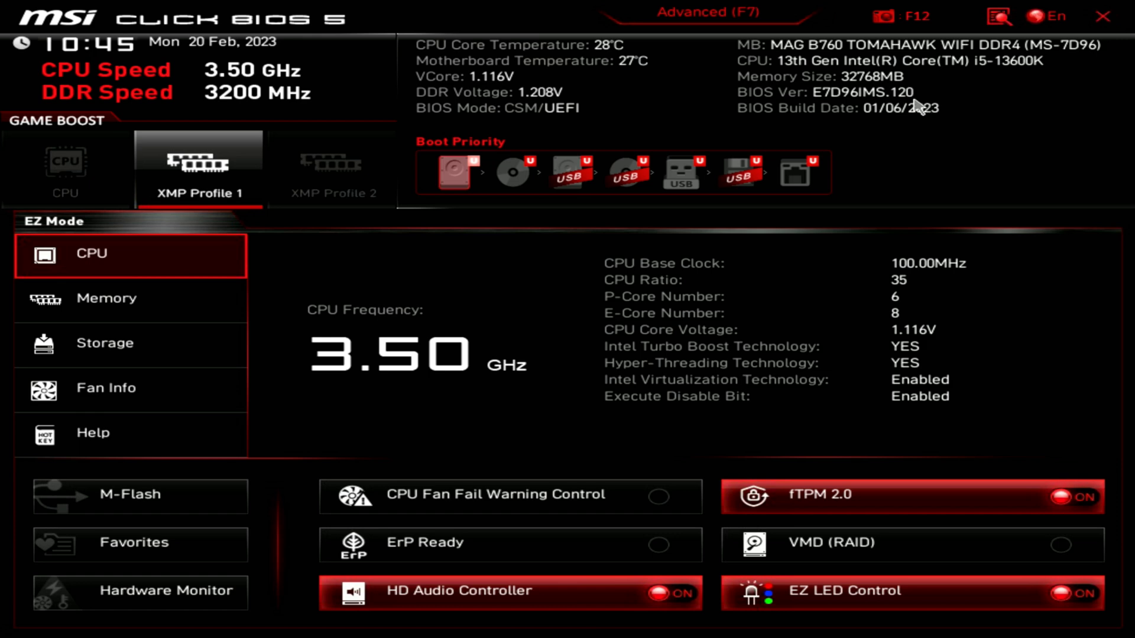
pyautogui.moveTo(906, 100)
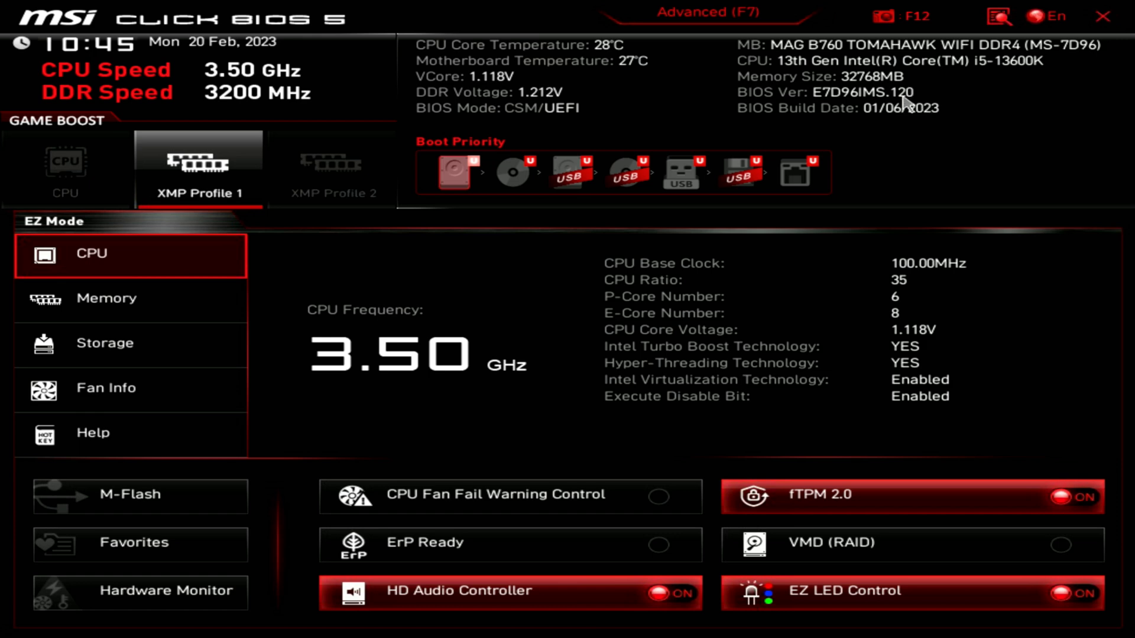
pyautogui.moveTo(109, 104)
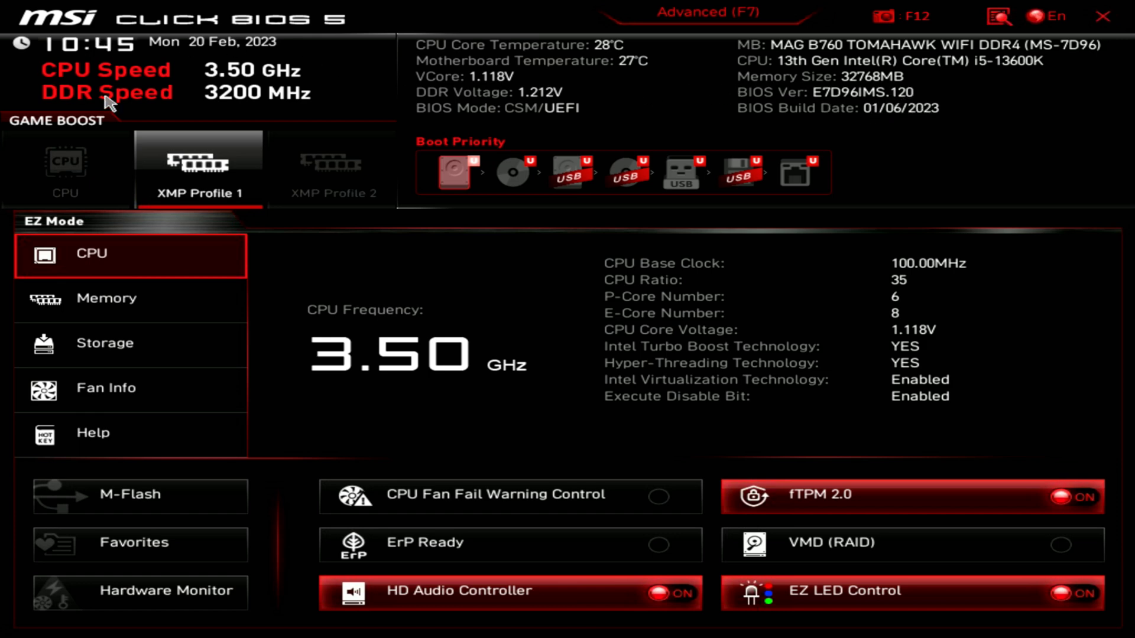
pyautogui.moveTo(264, 110)
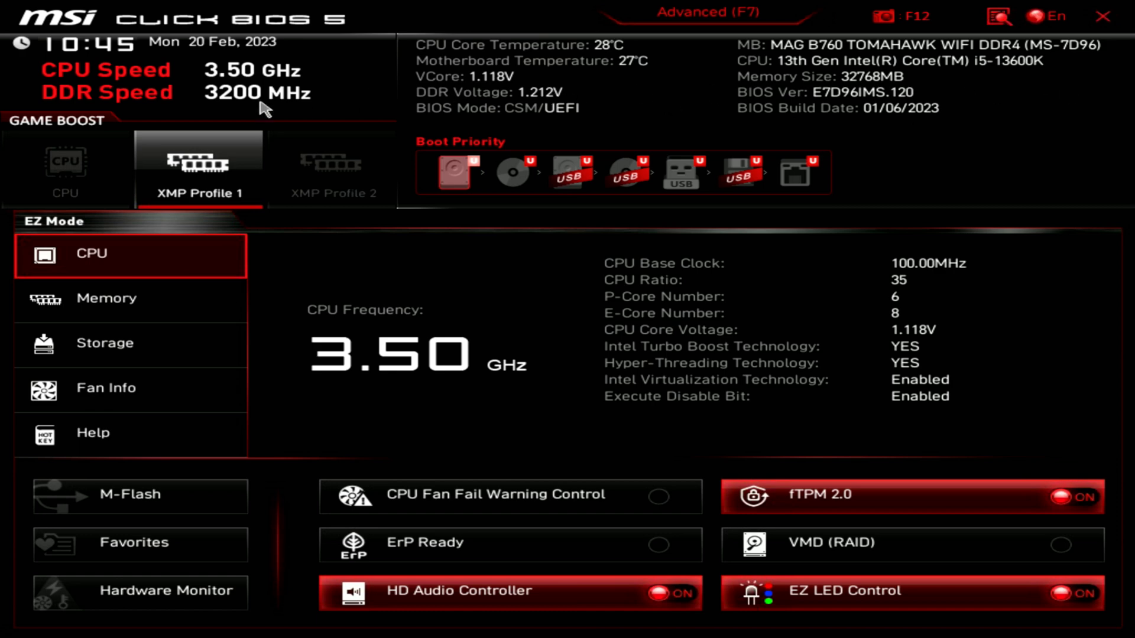
pyautogui.moveTo(145, 178)
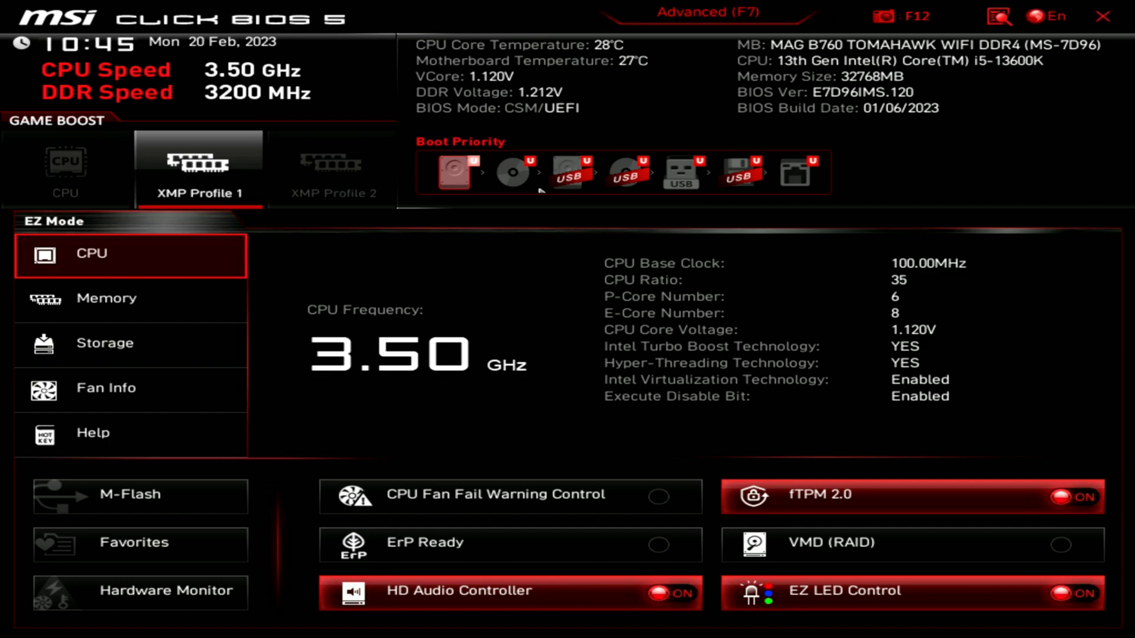
pyautogui.moveTo(94, 257)
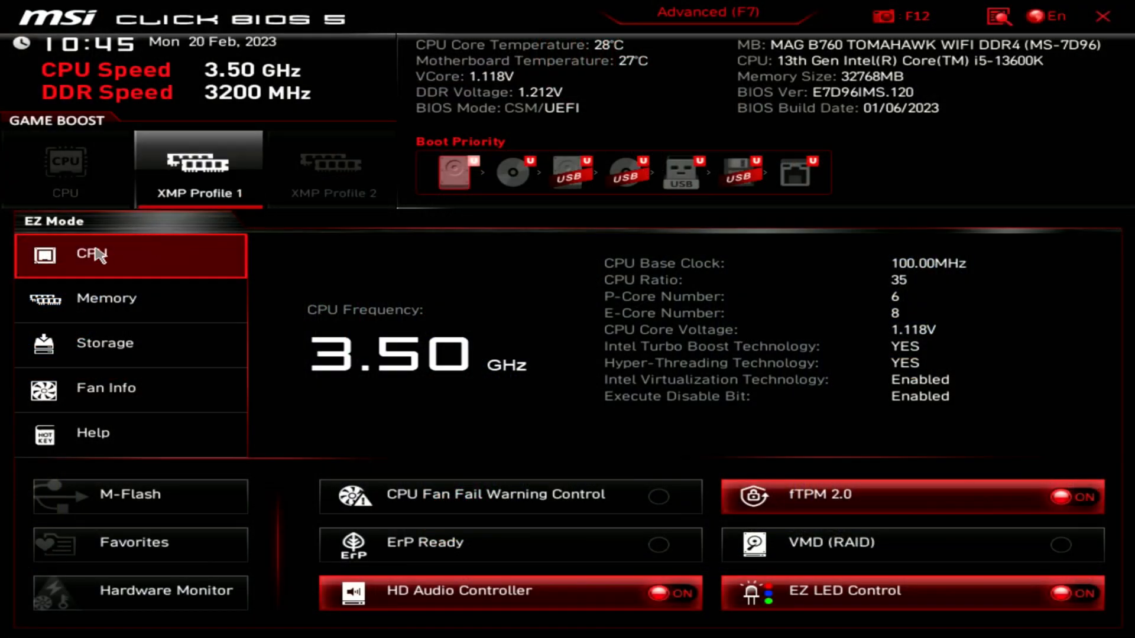
pyautogui.moveTo(834, 448)
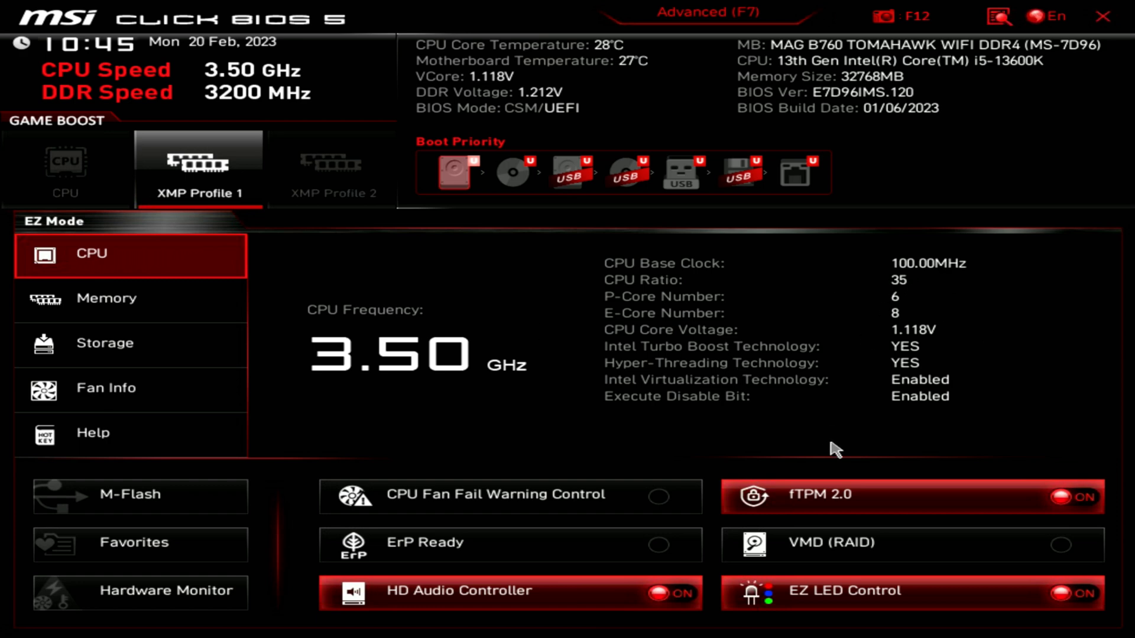
# View the Memory, Storage, Fan Info and Help pages, then open the Hardware Monitor.
pyautogui.click(107, 298)
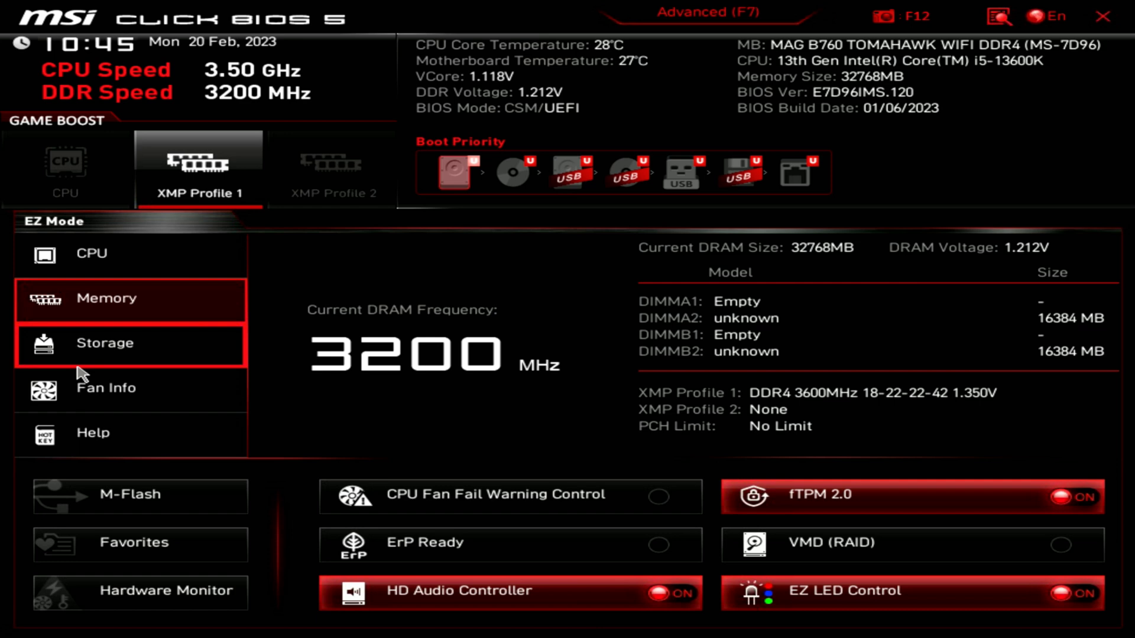
pyautogui.click(105, 343)
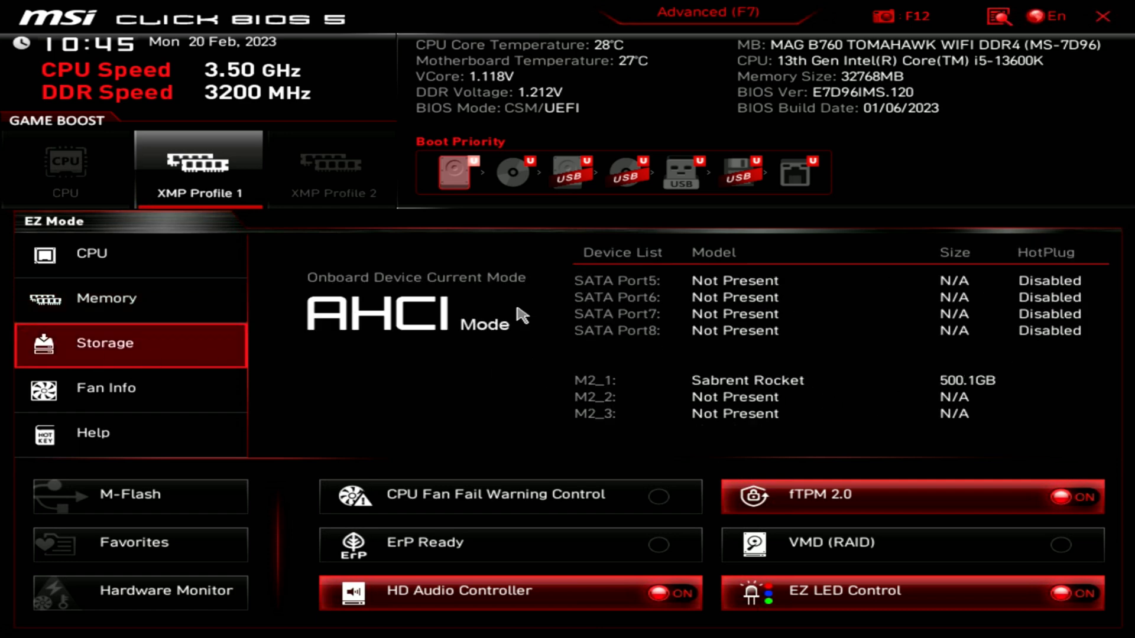
pyautogui.click(106, 388)
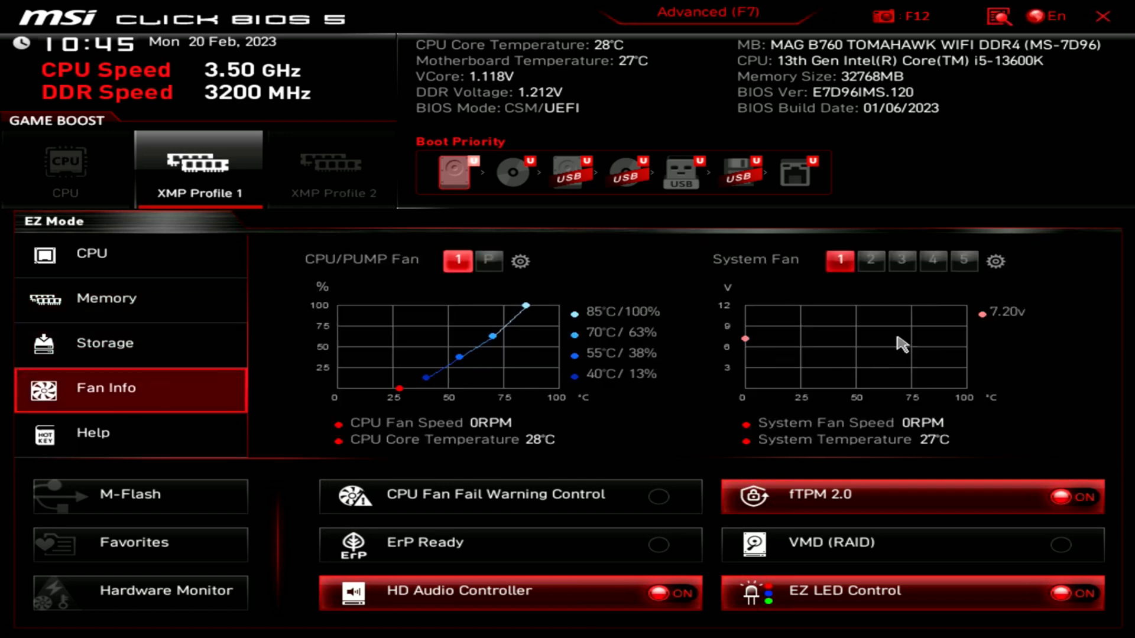
pyautogui.click(92, 433)
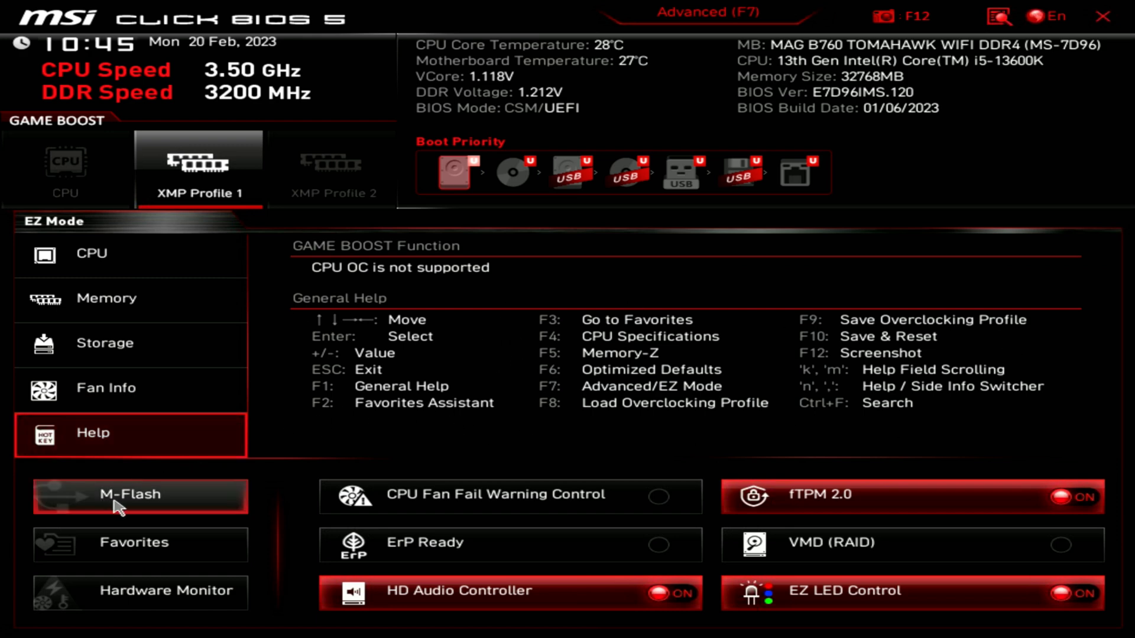
pyautogui.moveTo(142, 582)
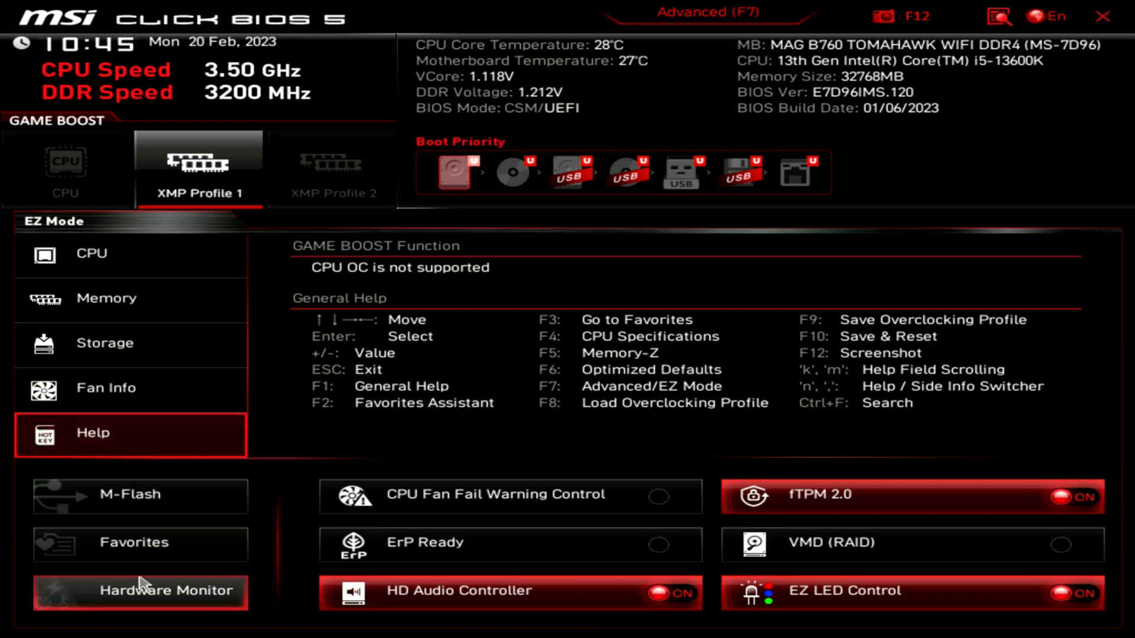
pyautogui.click(139, 592)
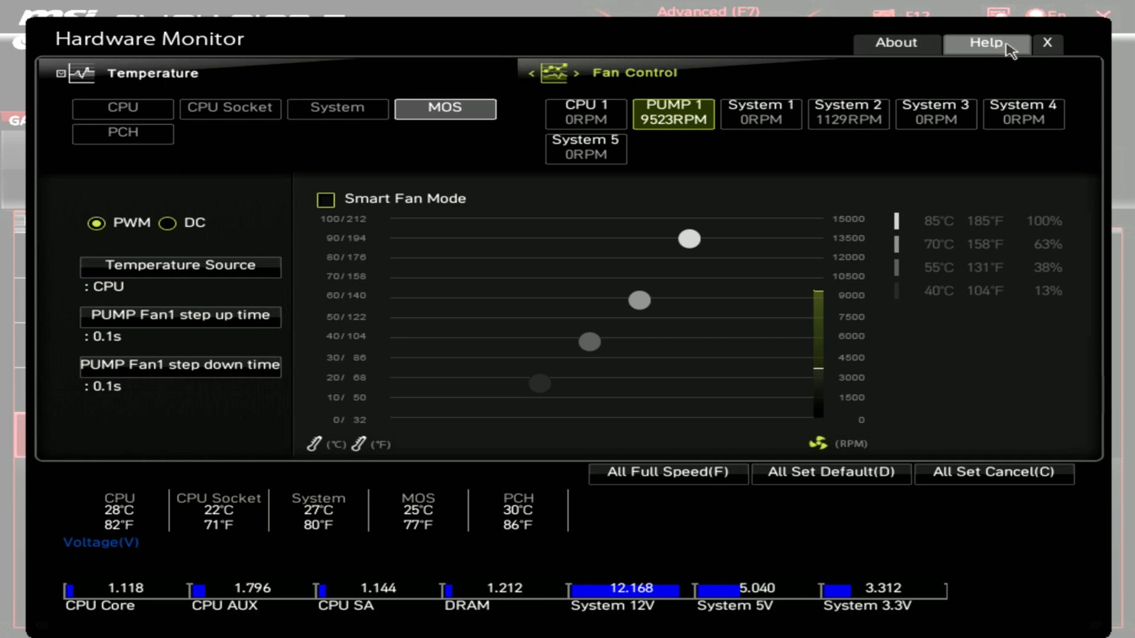
pyautogui.click(1048, 42)
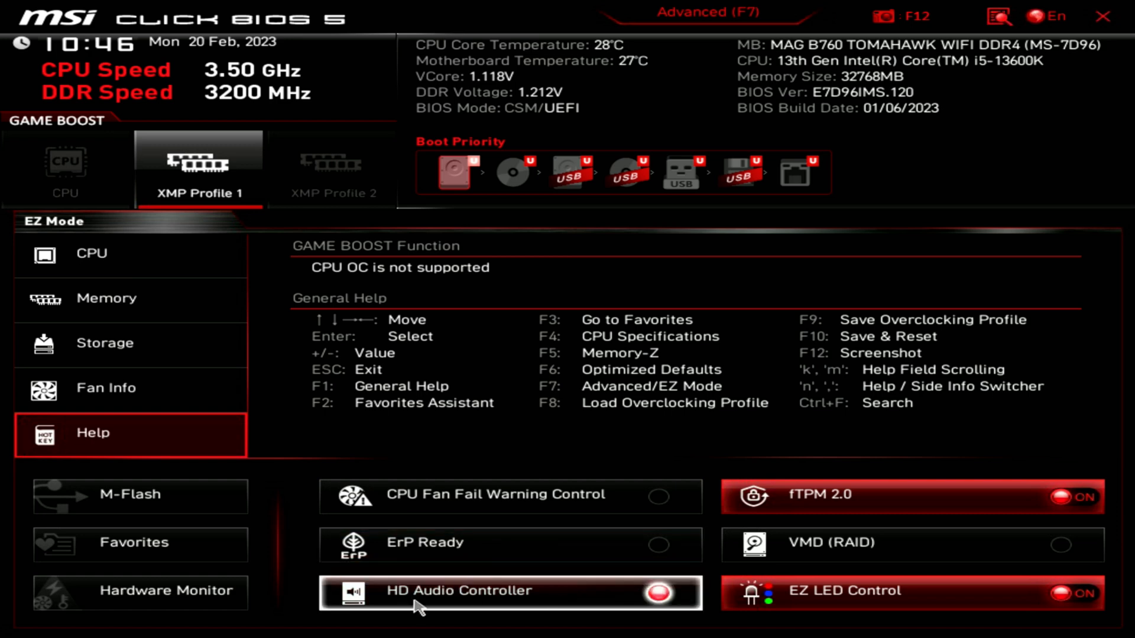
# Switch the BIOS from EZ Mode into Advanced mode (F7).
pyautogui.click(655, 609)
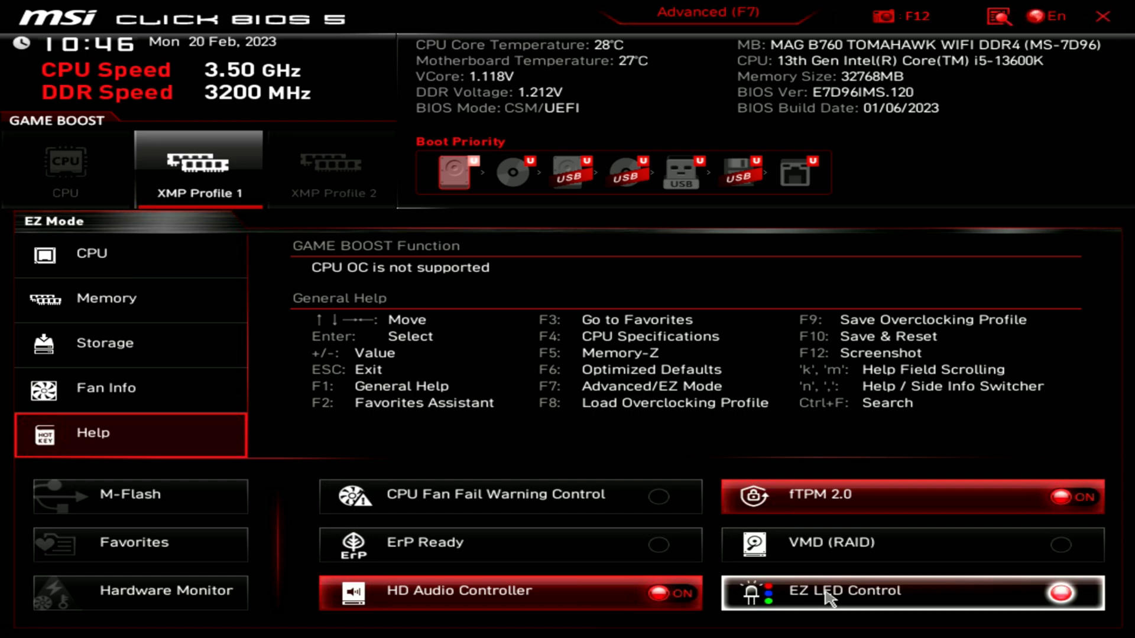
pyautogui.moveTo(1100, 615)
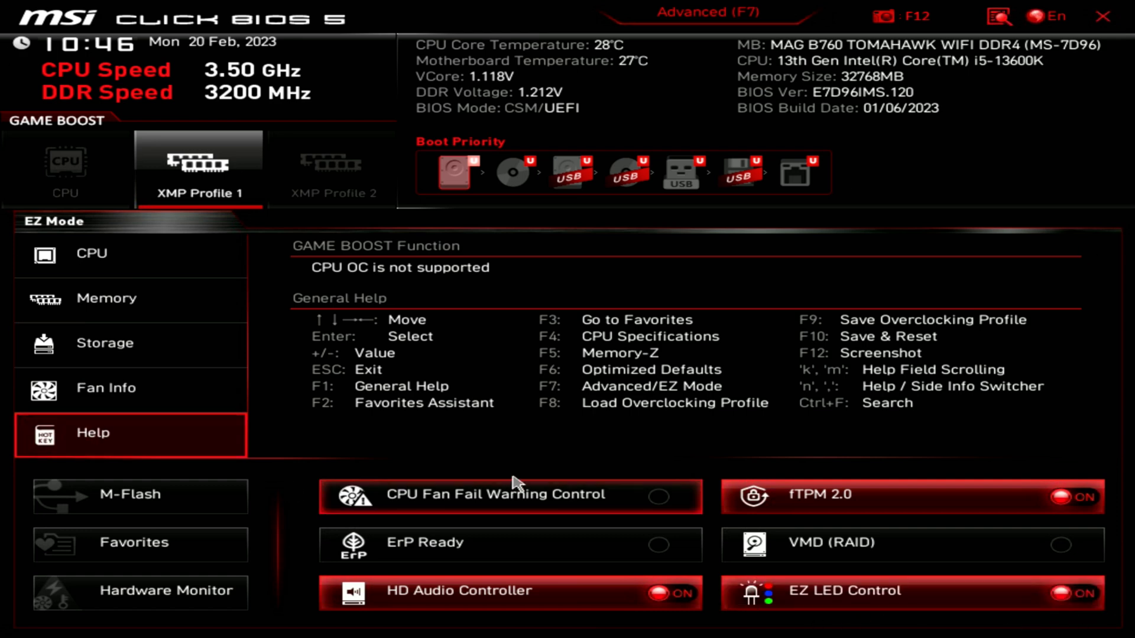
pyautogui.moveTo(723, 19)
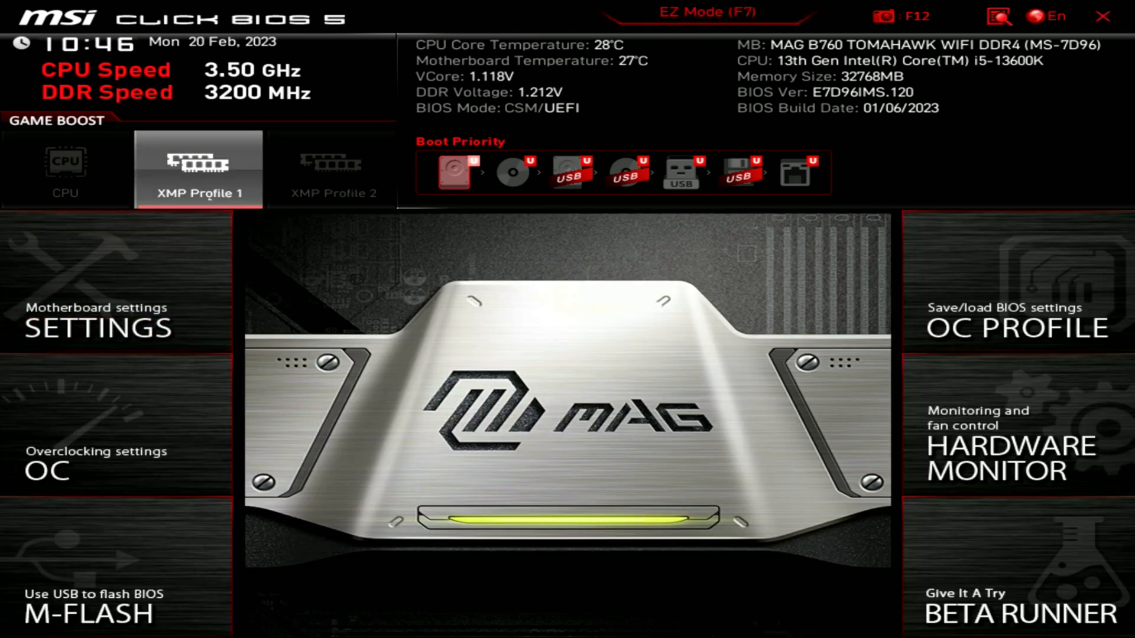
pyautogui.moveTo(962, 527)
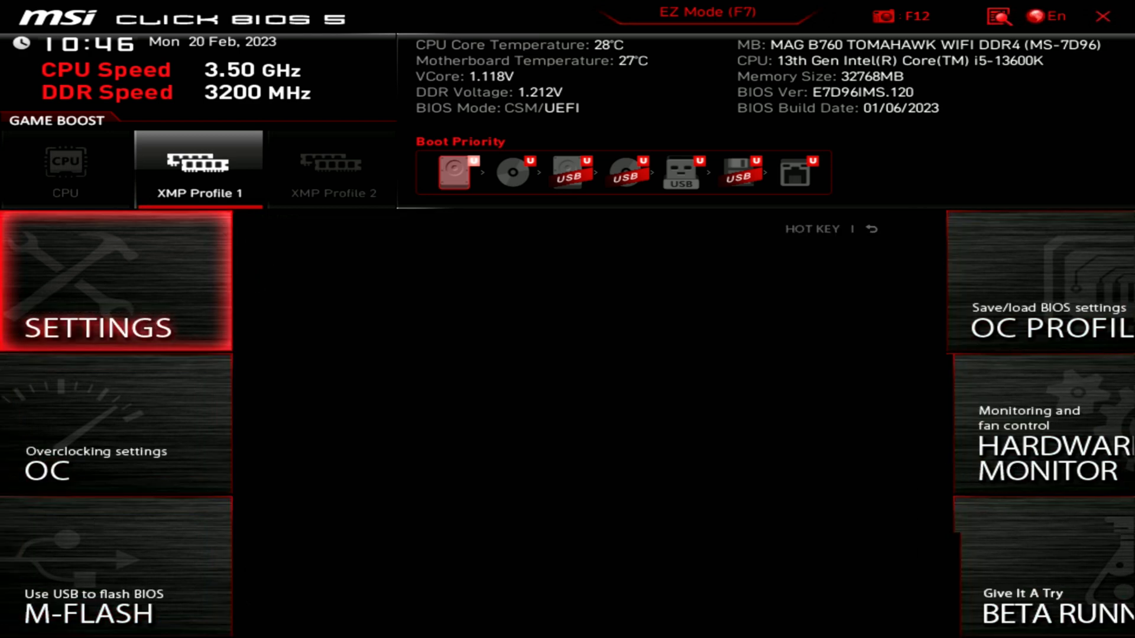
# In Settings, view System Status, then go to Advanced > Power Management Setup.
pyautogui.click(112, 285)
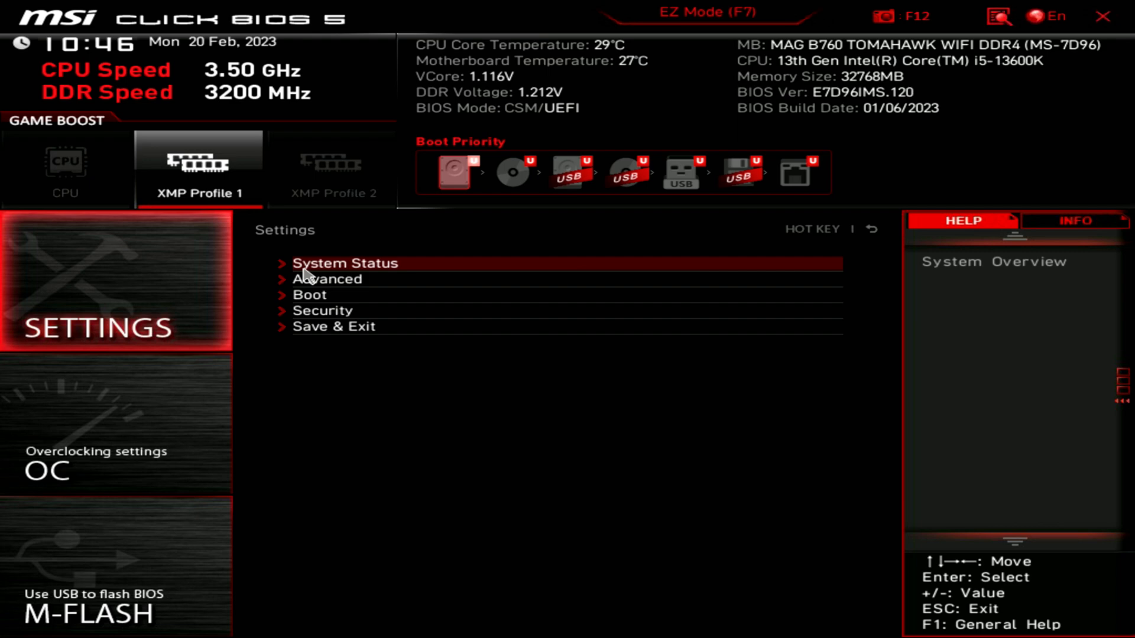
pyautogui.click(345, 263)
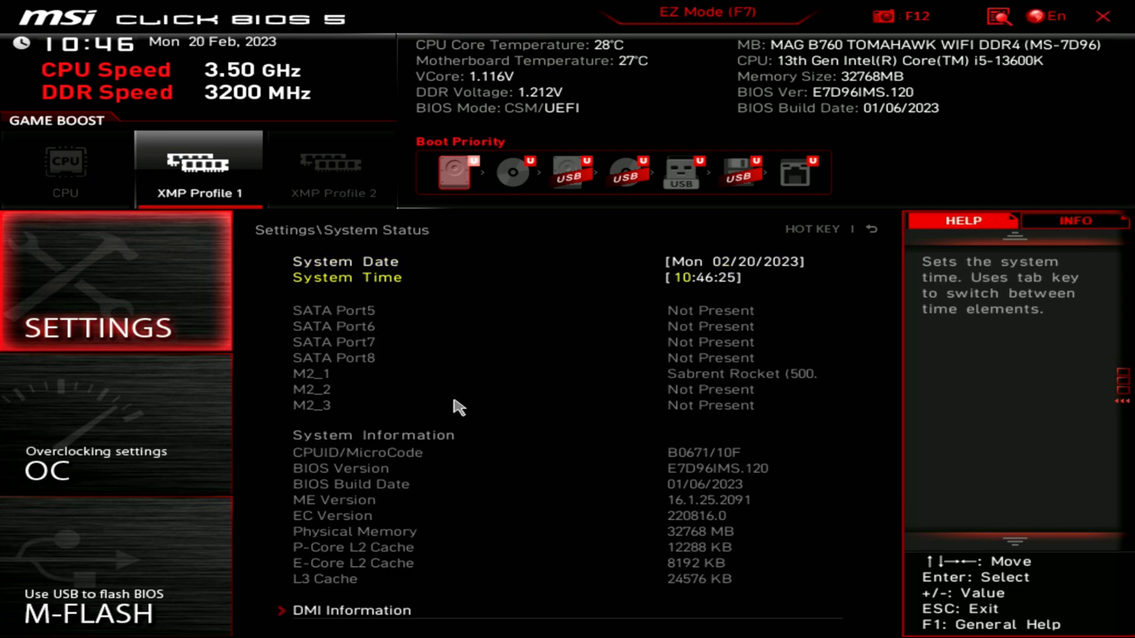
pyautogui.click(872, 229)
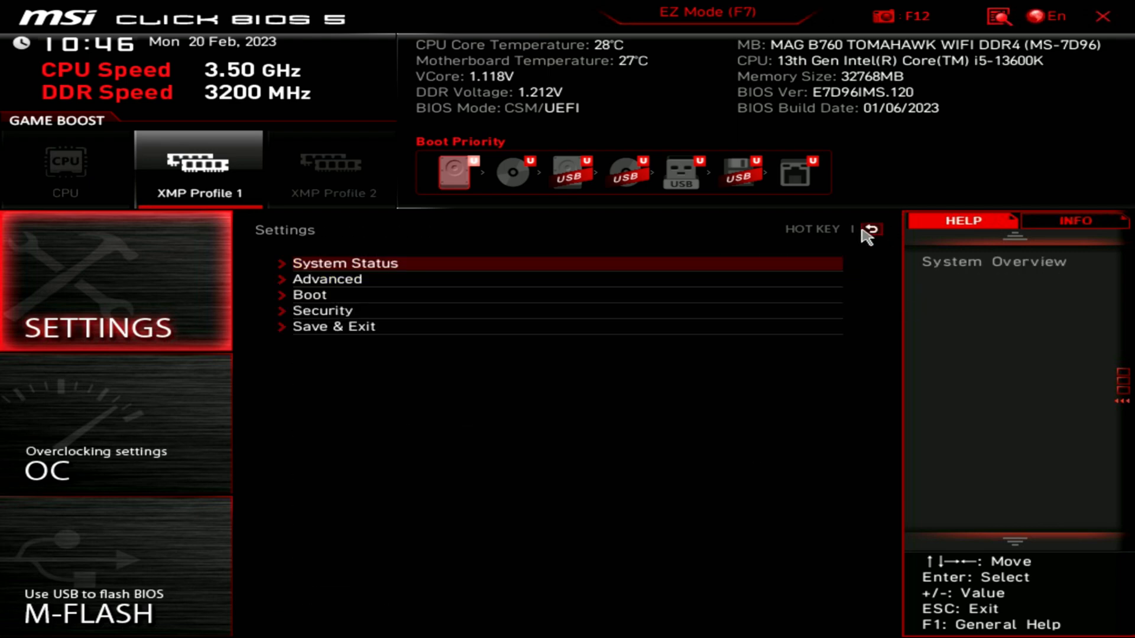
pyautogui.click(327, 279)
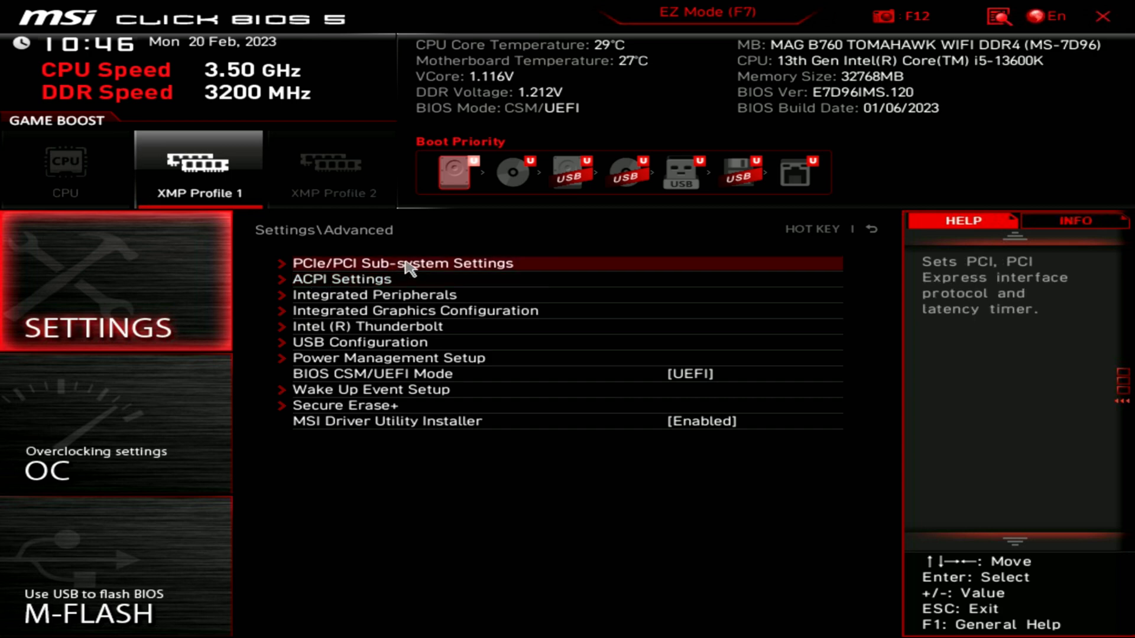
pyautogui.moveTo(342, 279)
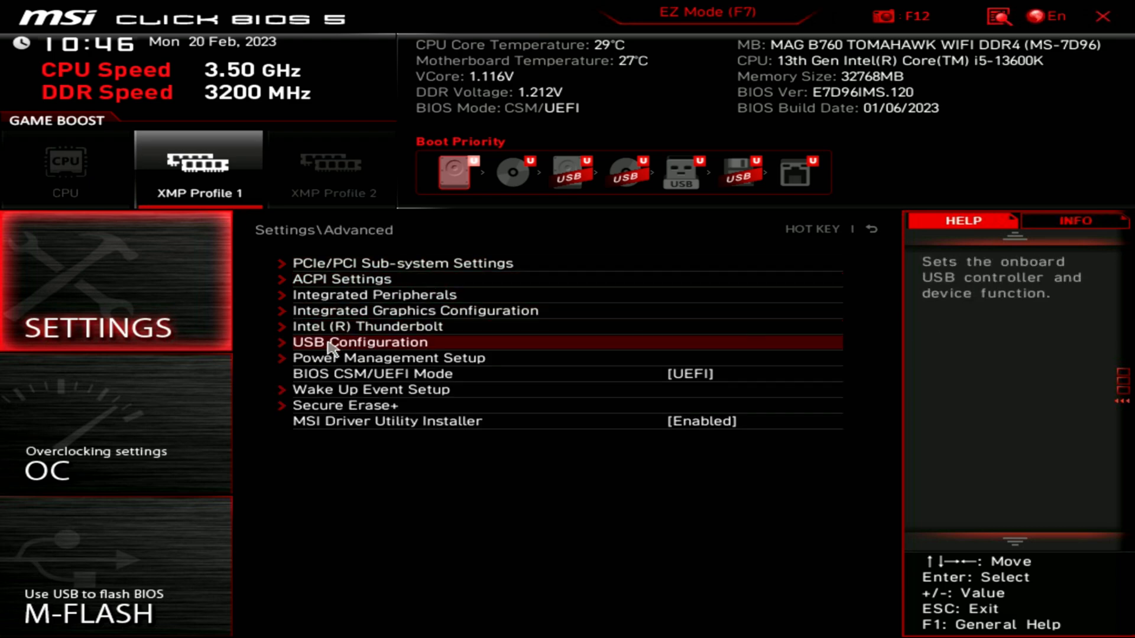
pyautogui.click(360, 342)
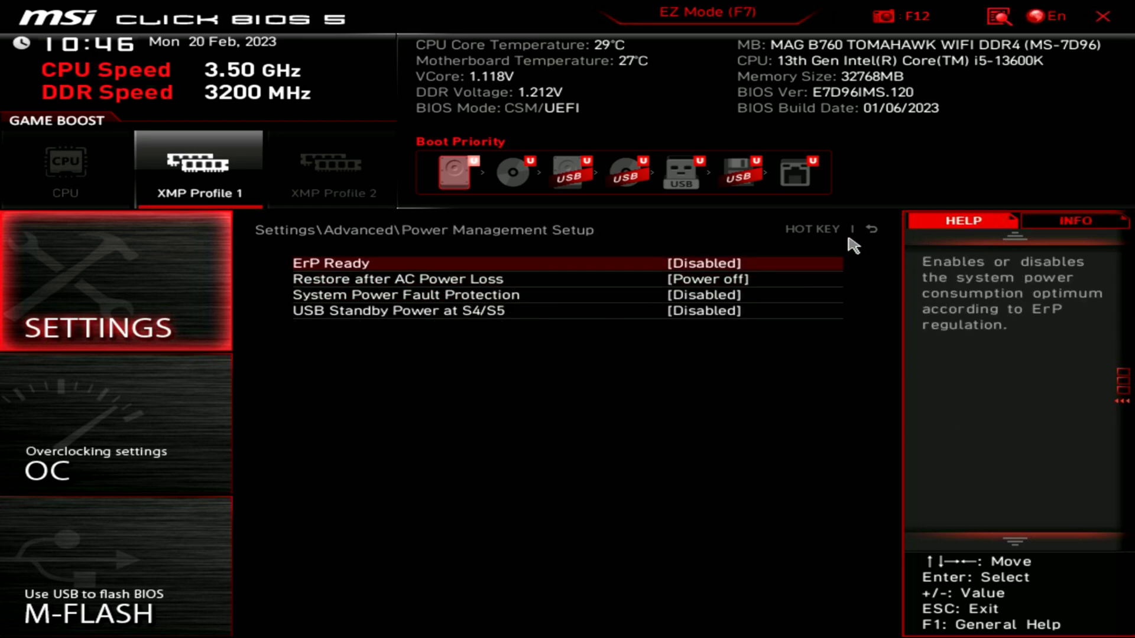
pyautogui.moveTo(554, 279)
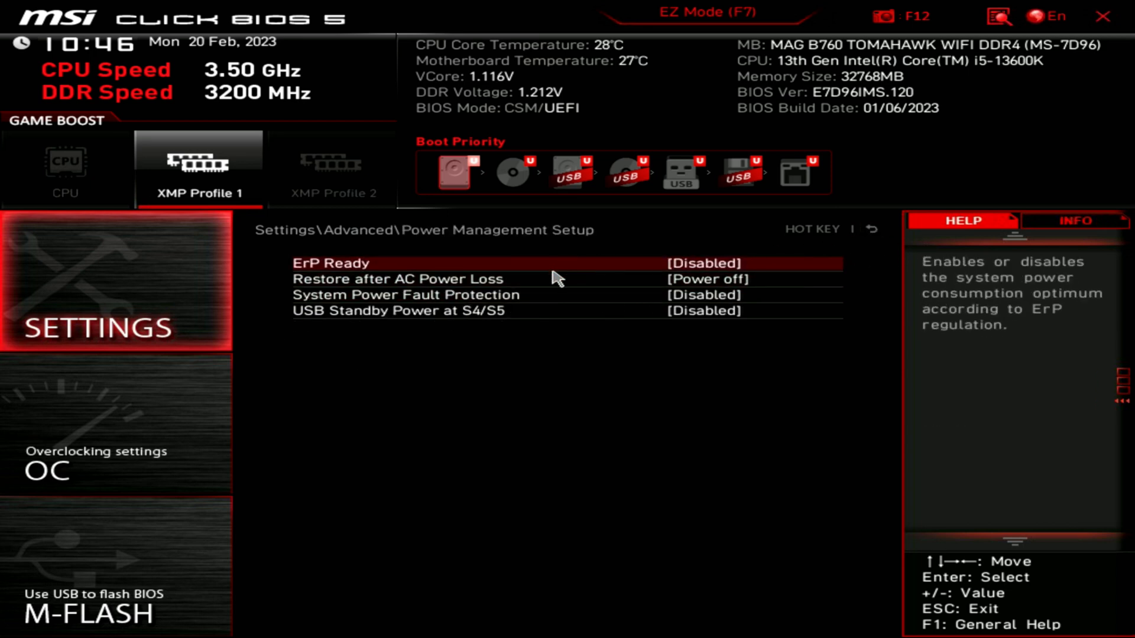
pyautogui.moveTo(550, 322)
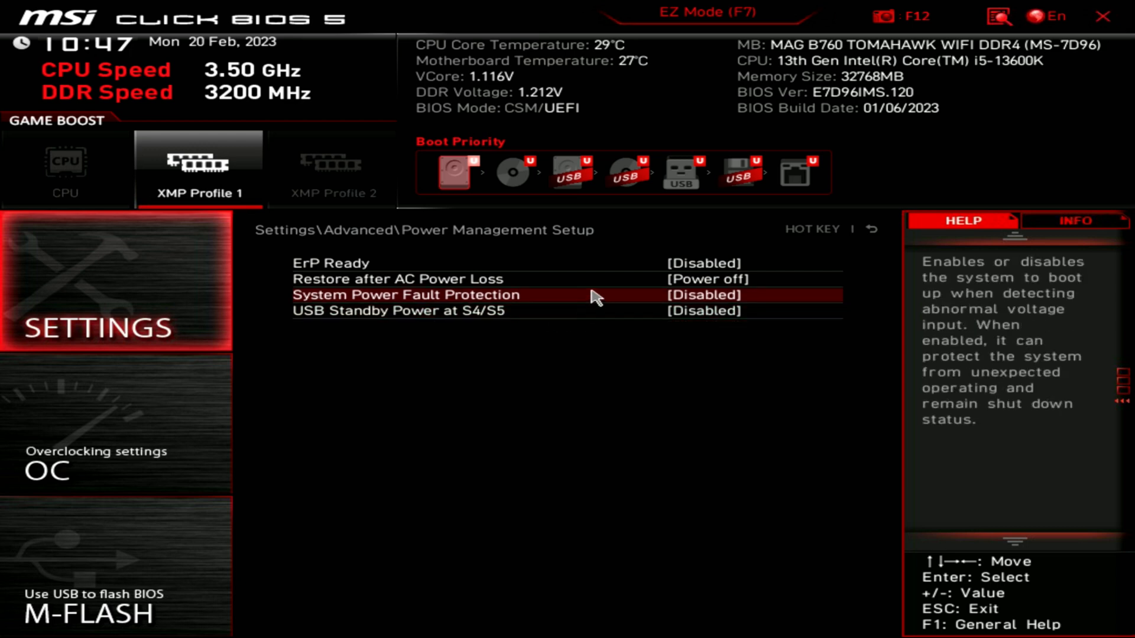
pyautogui.moveTo(585, 305)
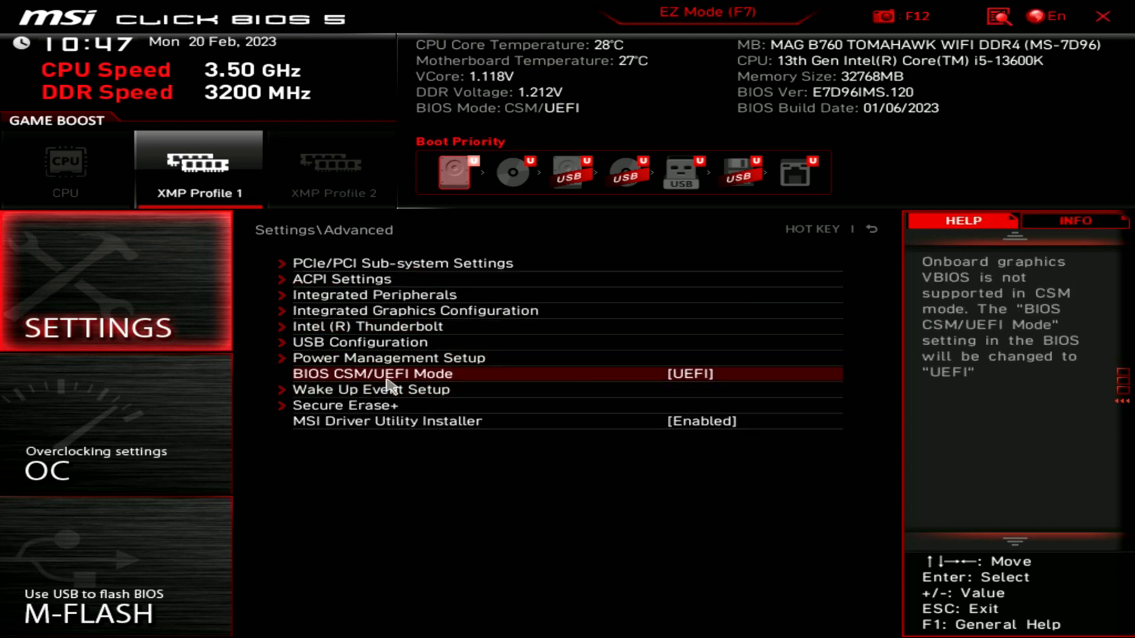
# Start Secure Erase+ and answer No to the SSD erase warning.
pyautogui.click(344, 405)
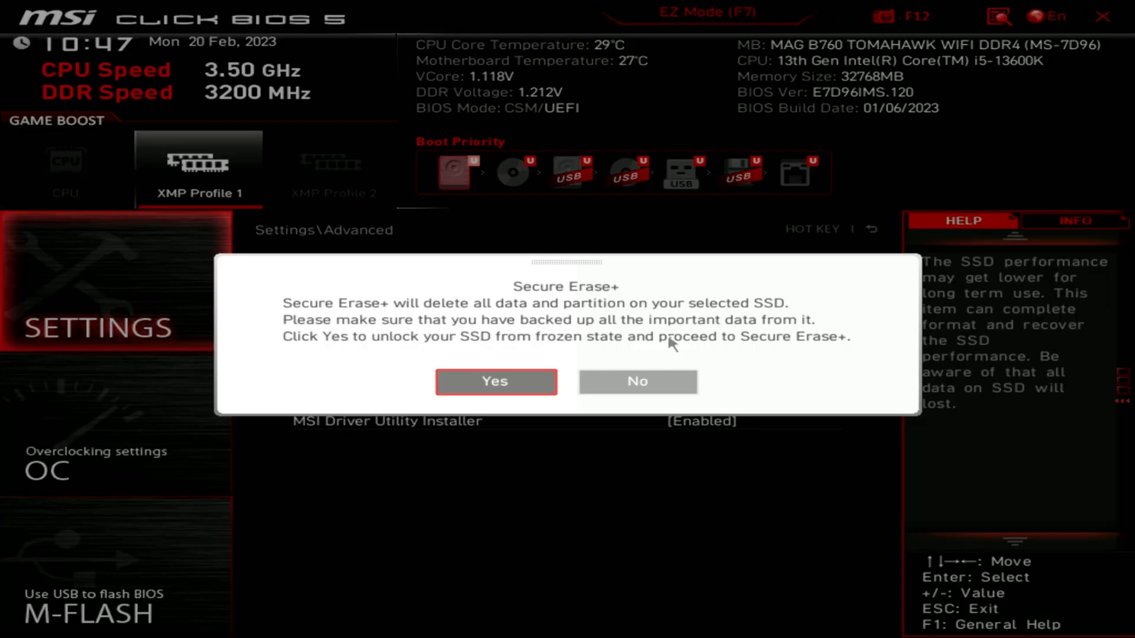
pyautogui.click(638, 382)
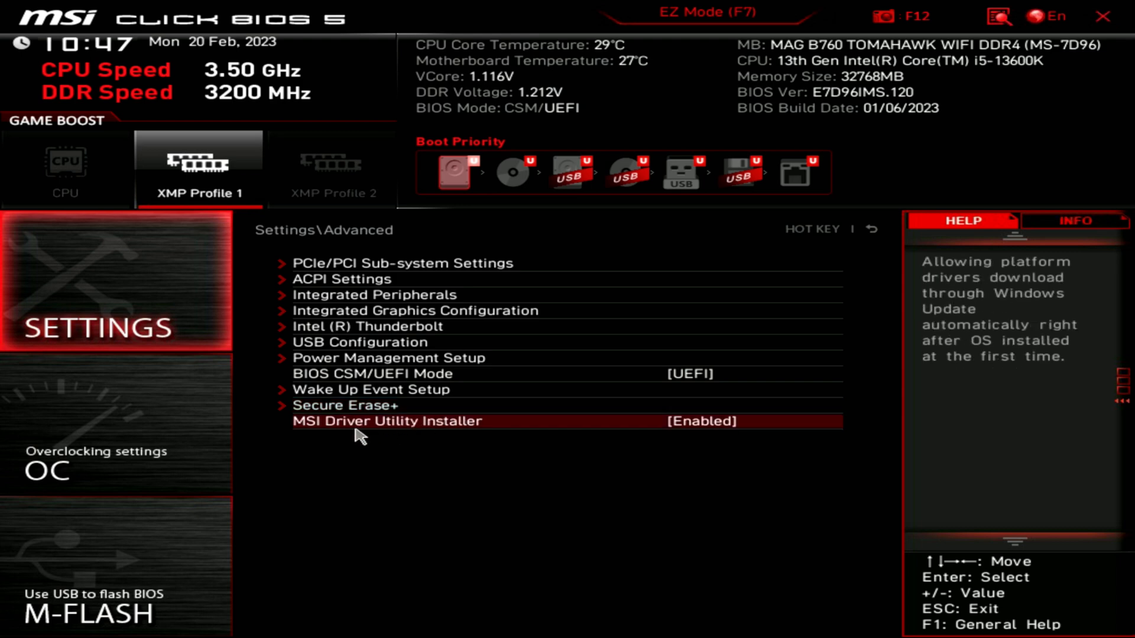
pyautogui.moveTo(599, 390)
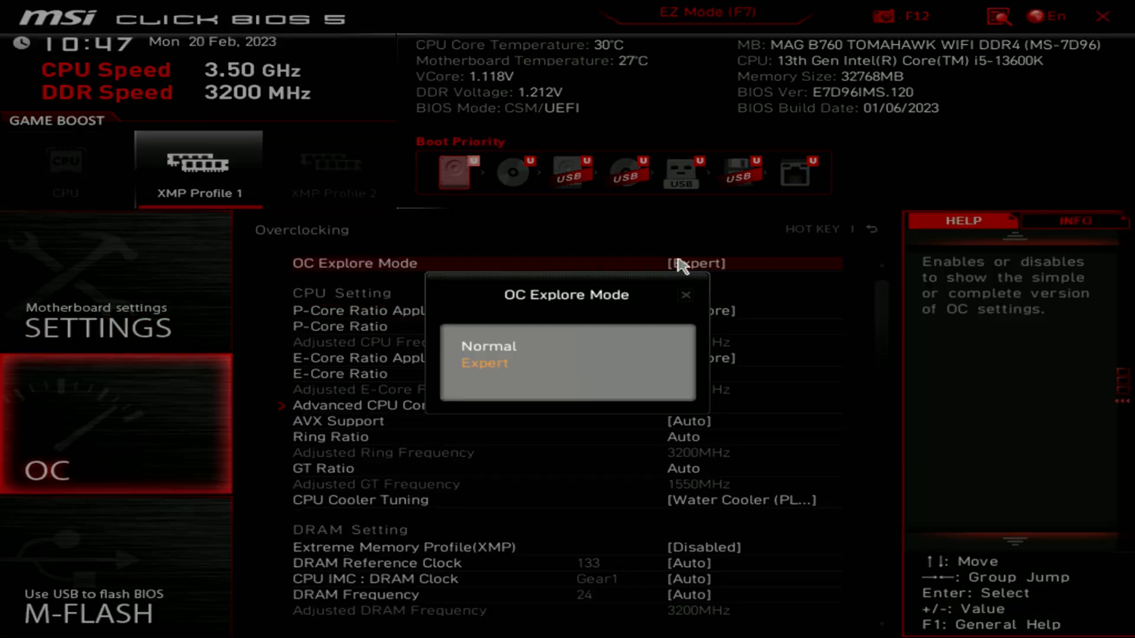
# Set OC Explore Mode to Normal and scroll through the overclocking options.
pyautogui.click(489, 346)
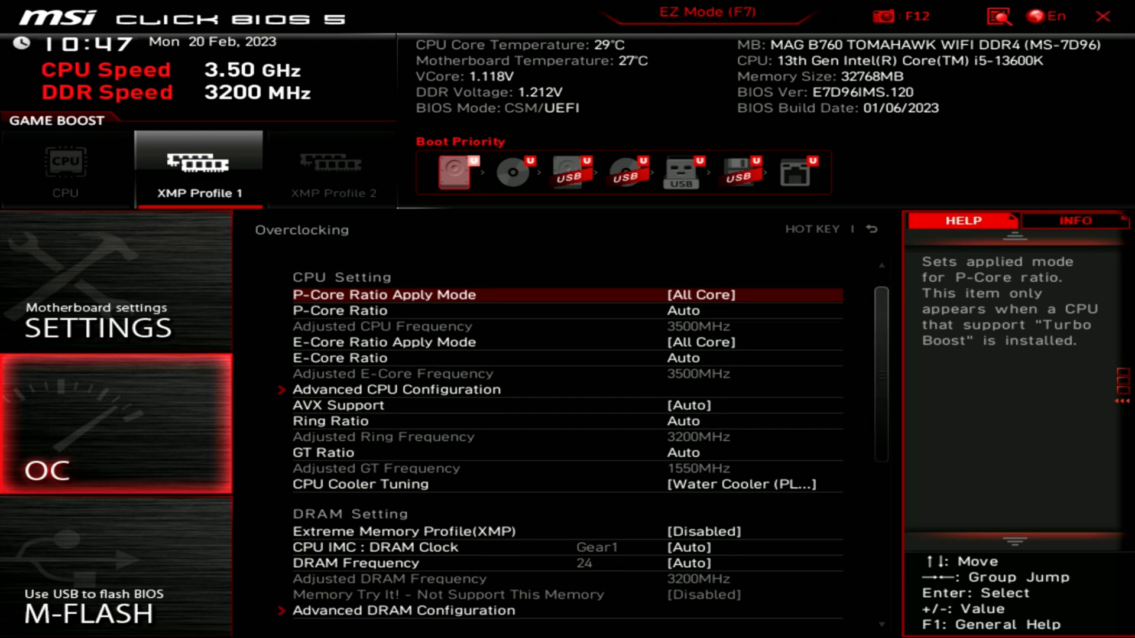
pyautogui.scroll(-3)
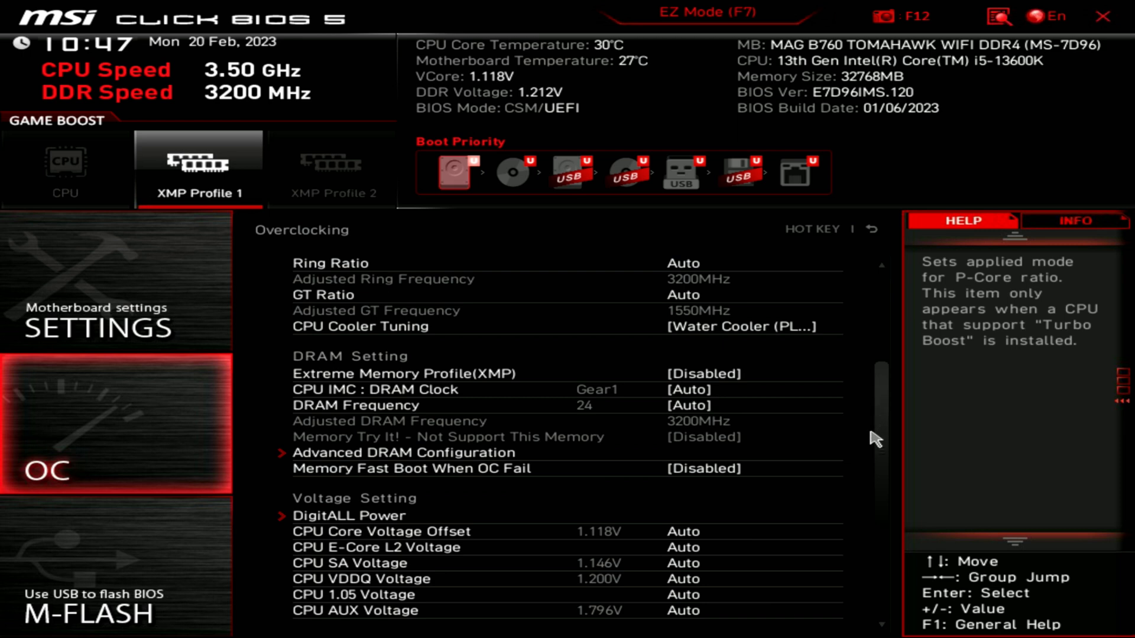
pyautogui.scroll(-3)
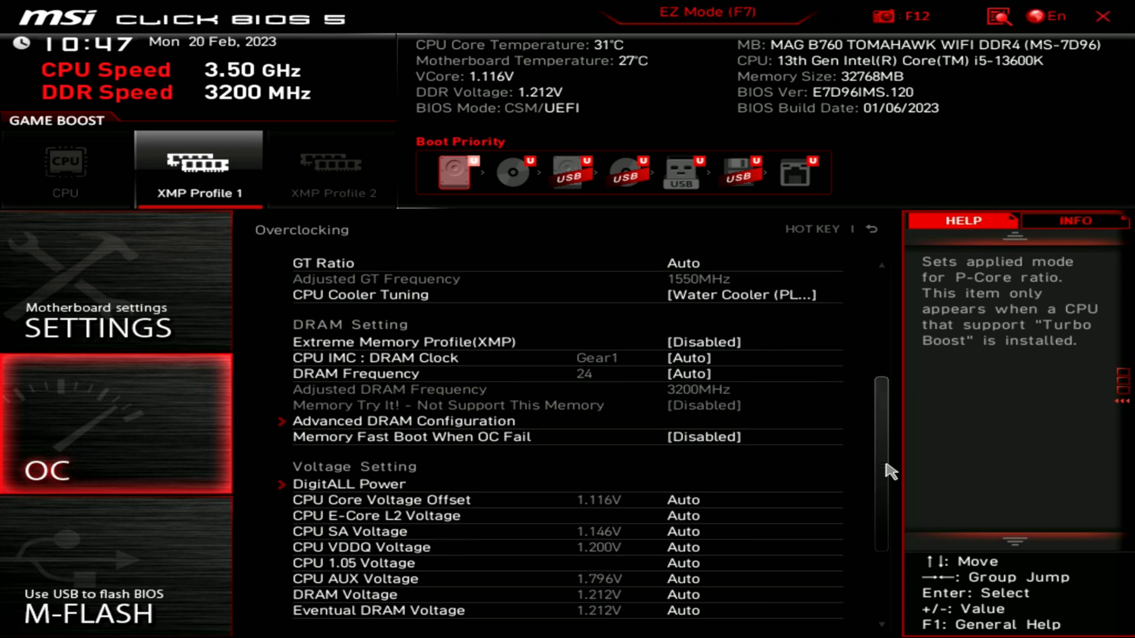
pyautogui.scroll(-3)
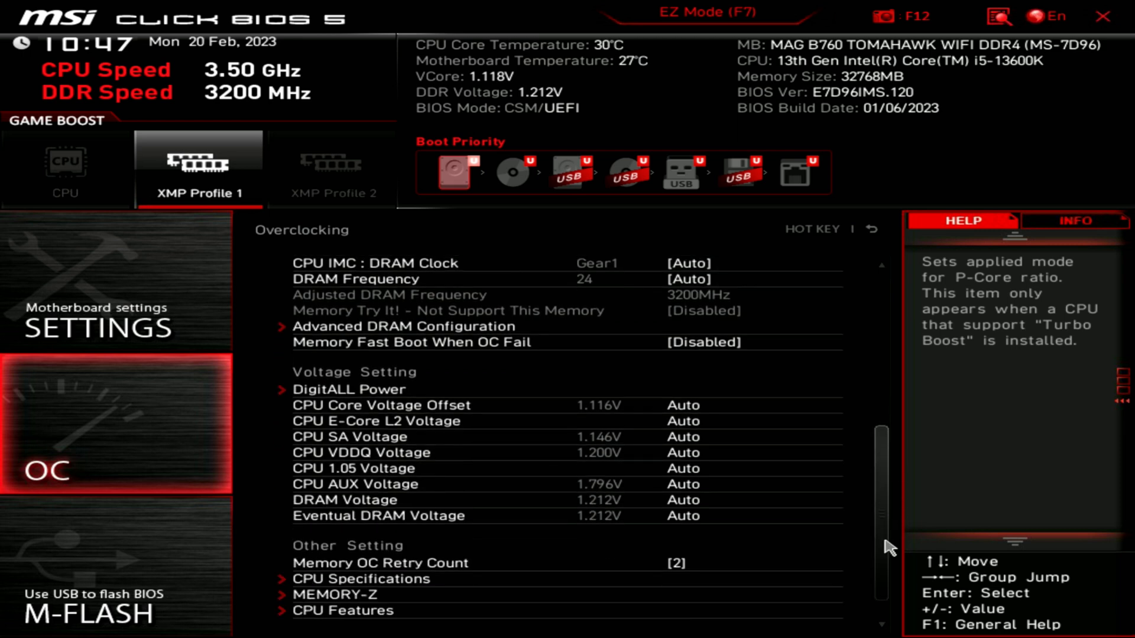
pyautogui.scroll(3)
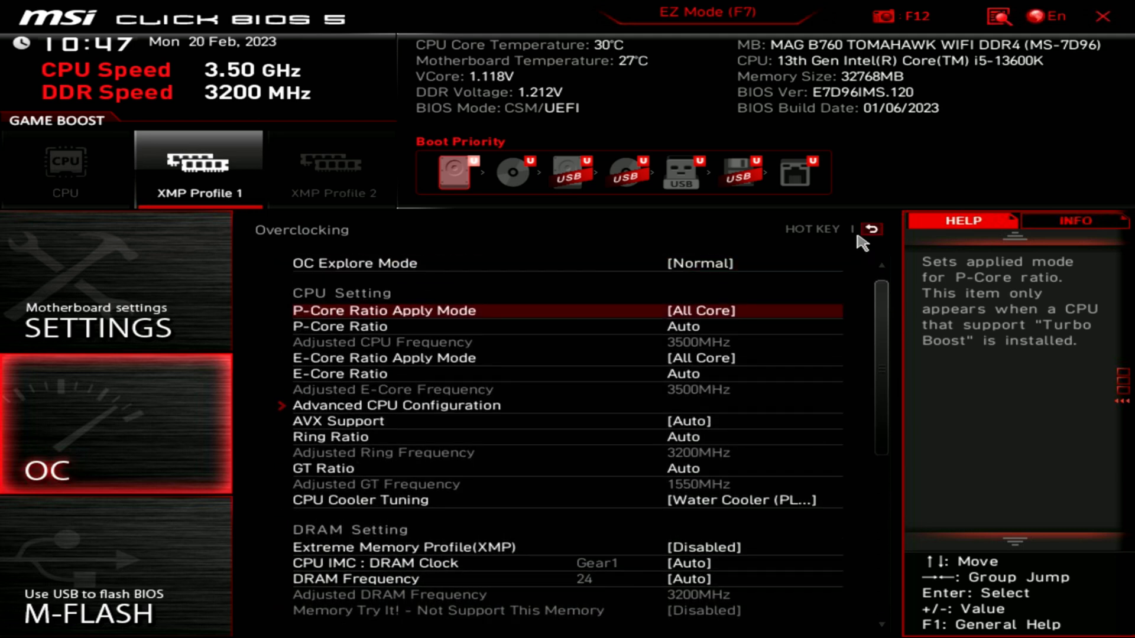
# Set OC Explore Mode back to Expert and scroll the expanded CPU, DRAM and voltage list.
pyautogui.click(699, 263)
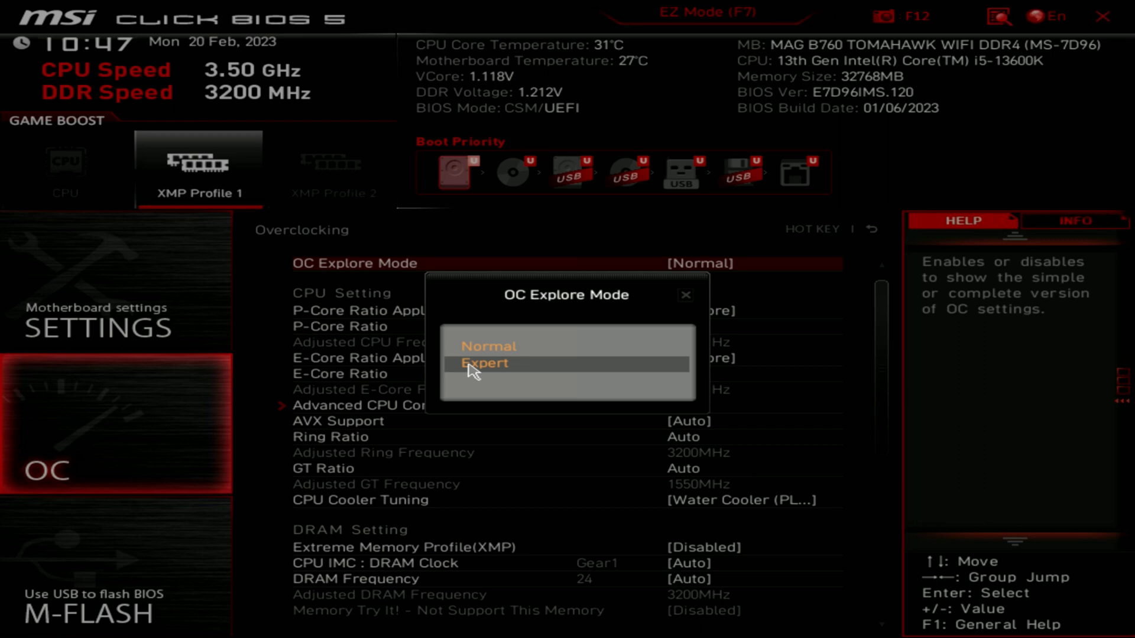
pyautogui.click(485, 363)
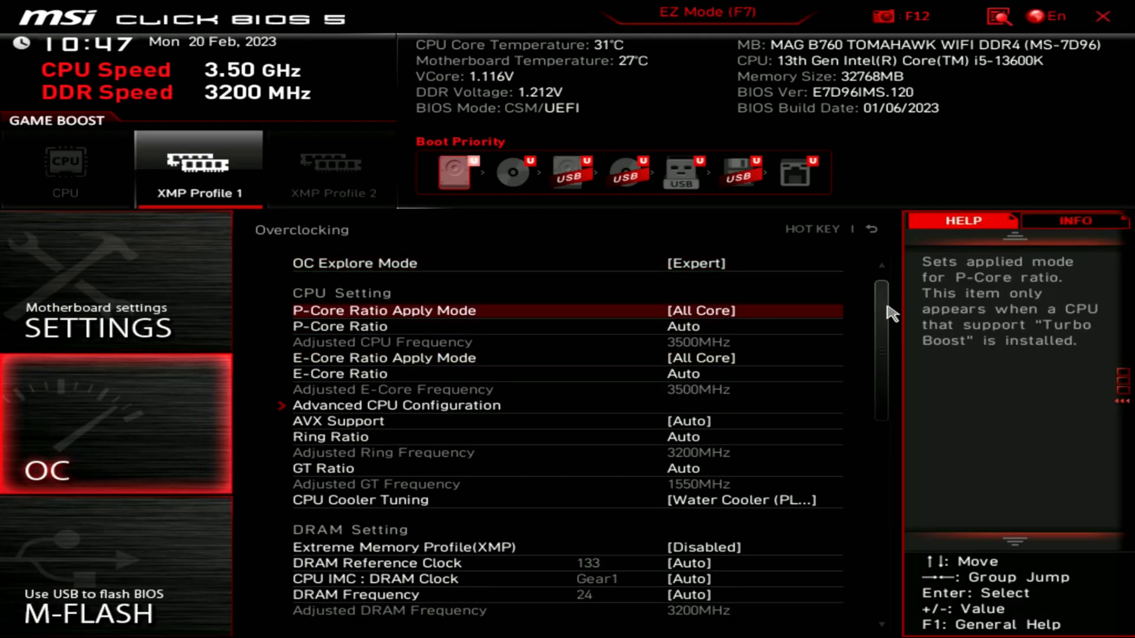
pyautogui.scroll(-3)
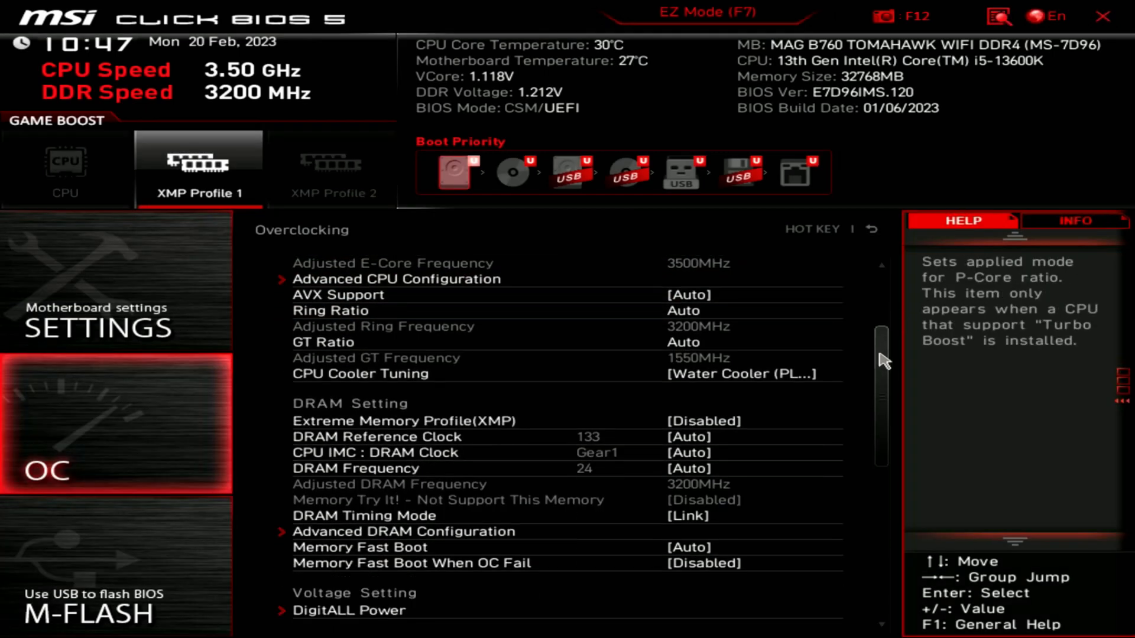
pyautogui.scroll(-3)
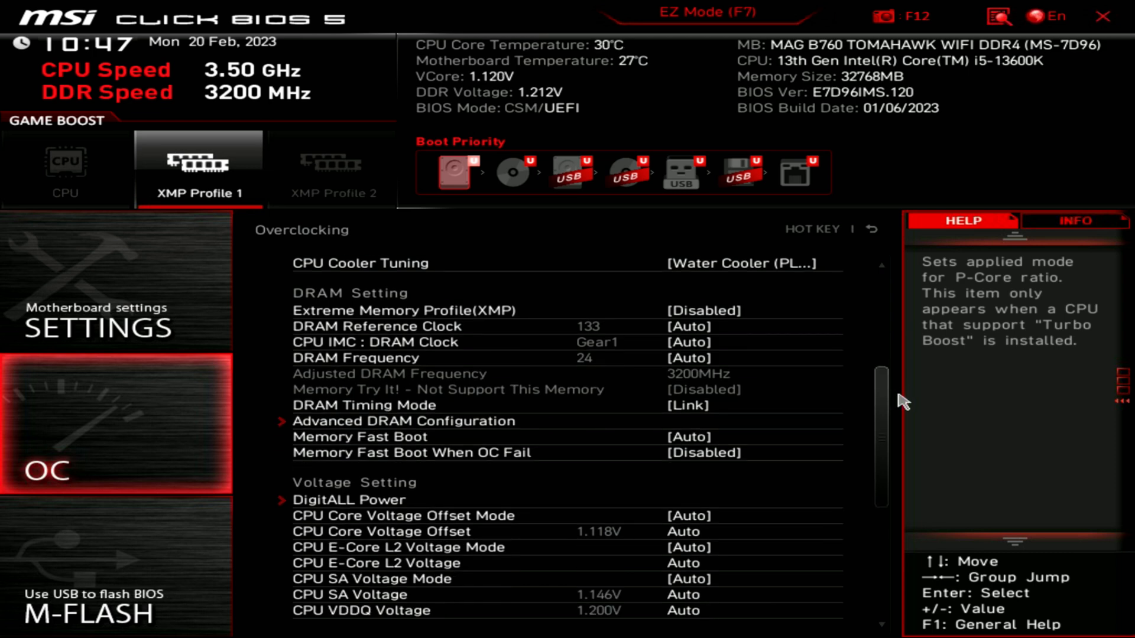
pyautogui.scroll(-3)
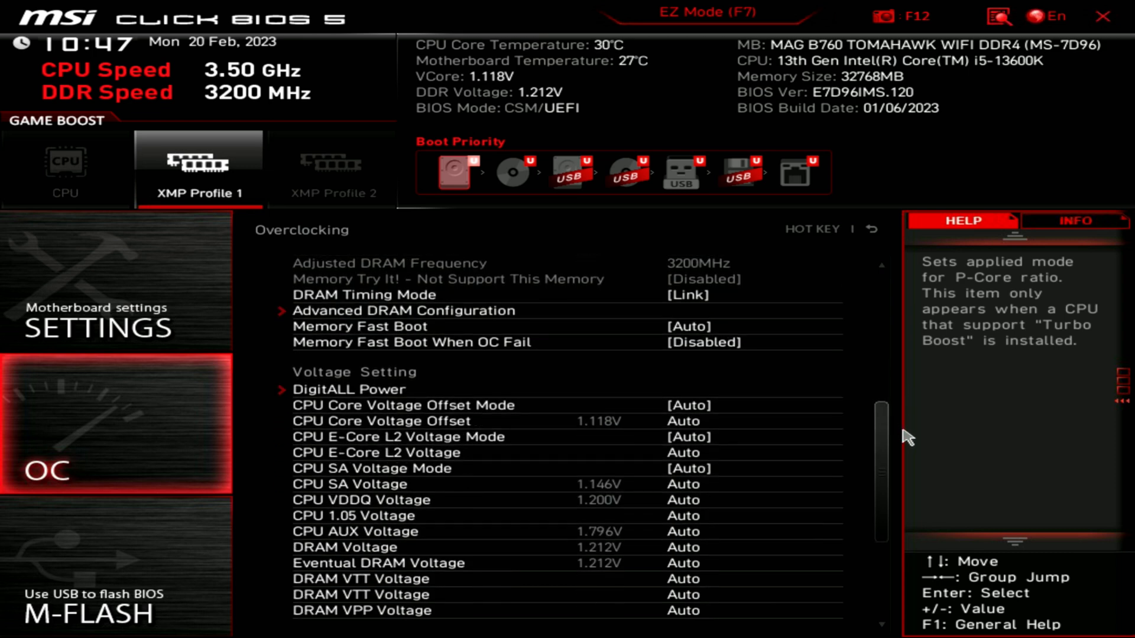
pyautogui.scroll(-3)
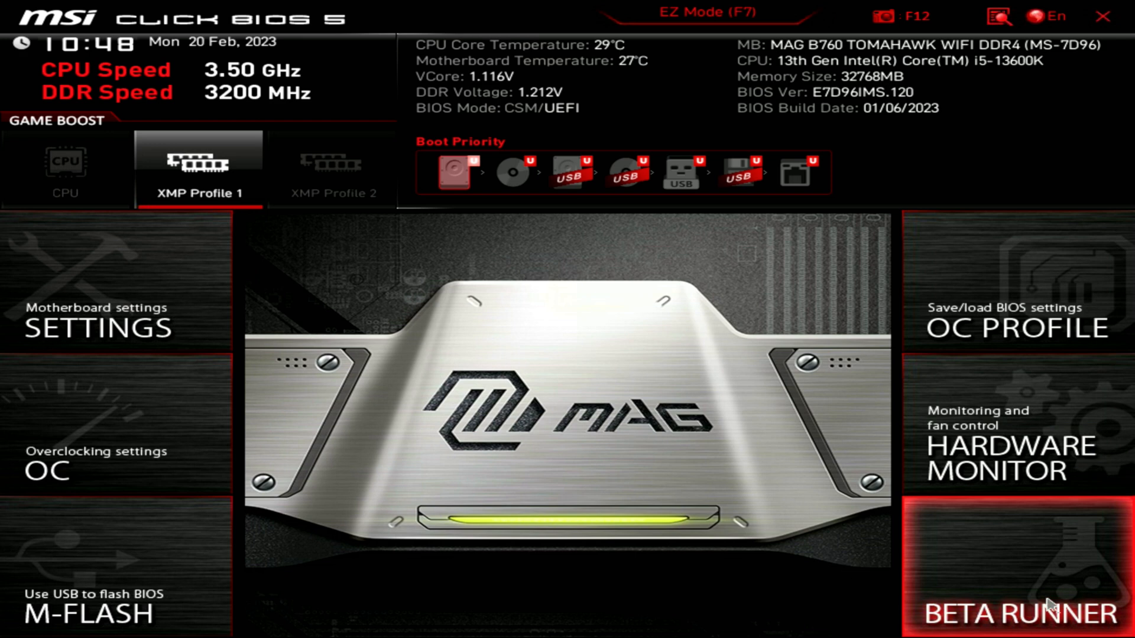
pyautogui.moveTo(935, 555)
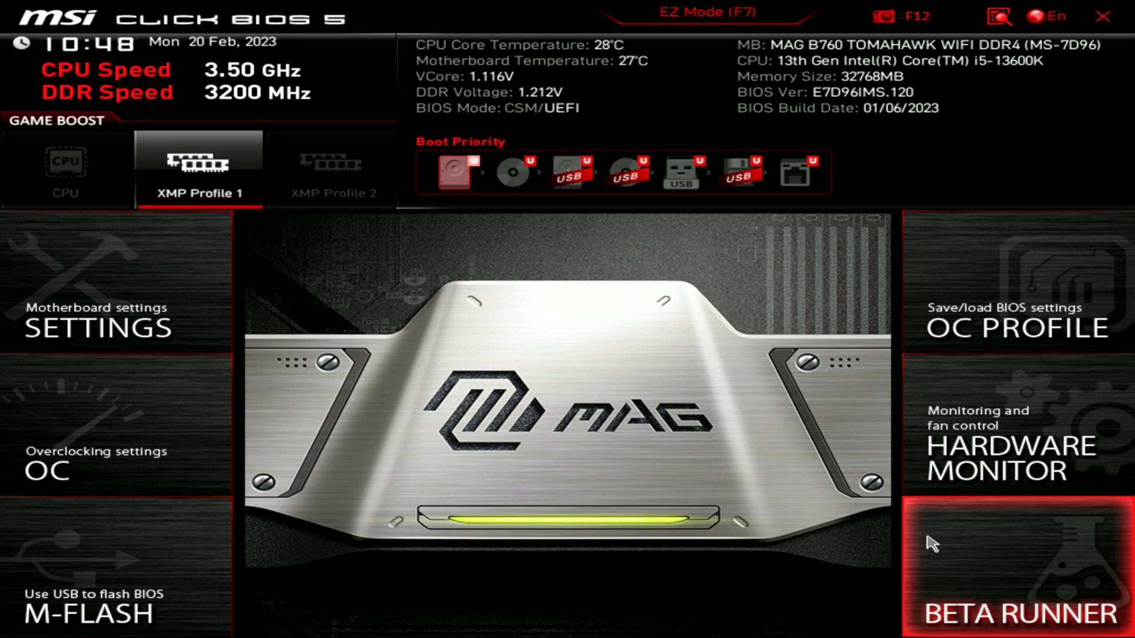
pyautogui.moveTo(72, 440)
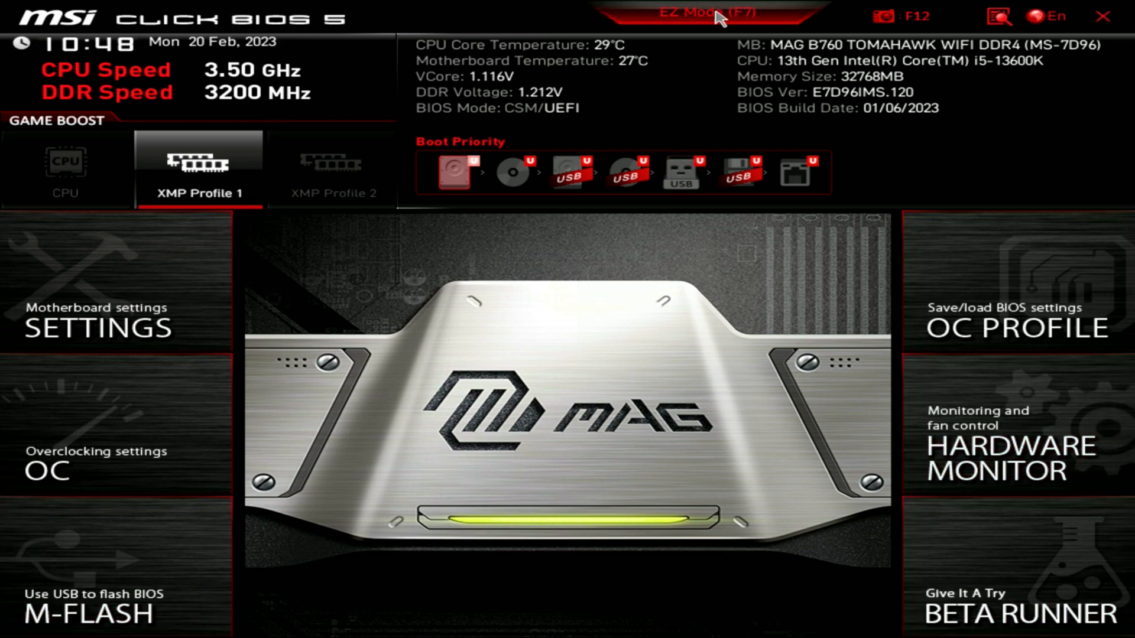
# Switch the BIOS back to EZ Mode.
pyautogui.click(711, 14)
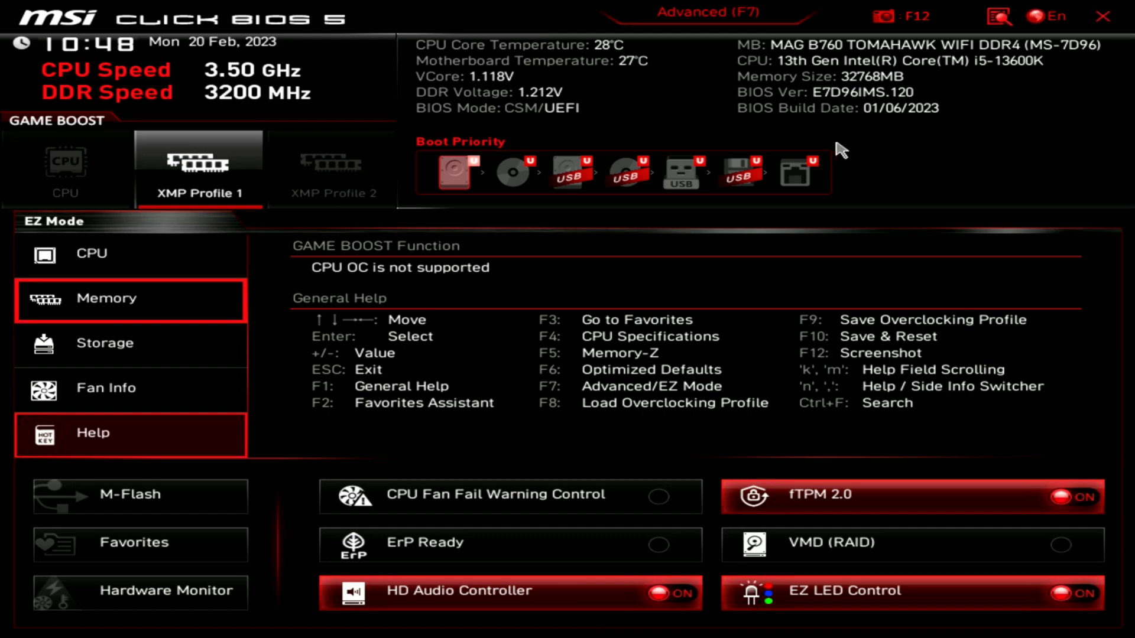
pyautogui.moveTo(74, 382)
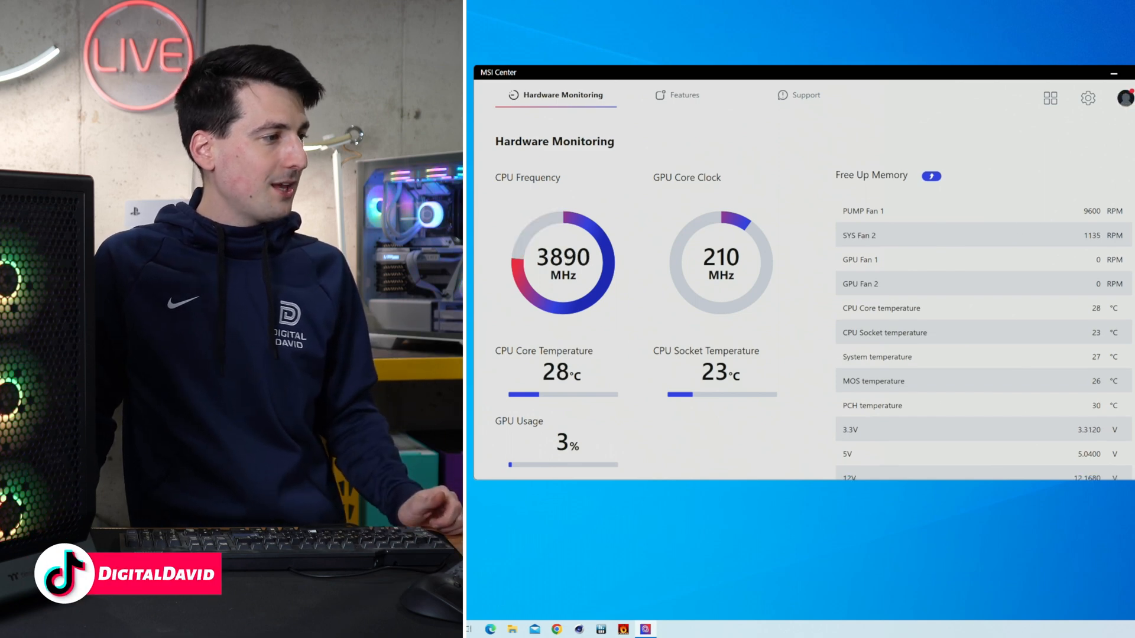
# Scroll down MSI Center's Hardware Monitoring sensor list.
pyautogui.scroll(-3)
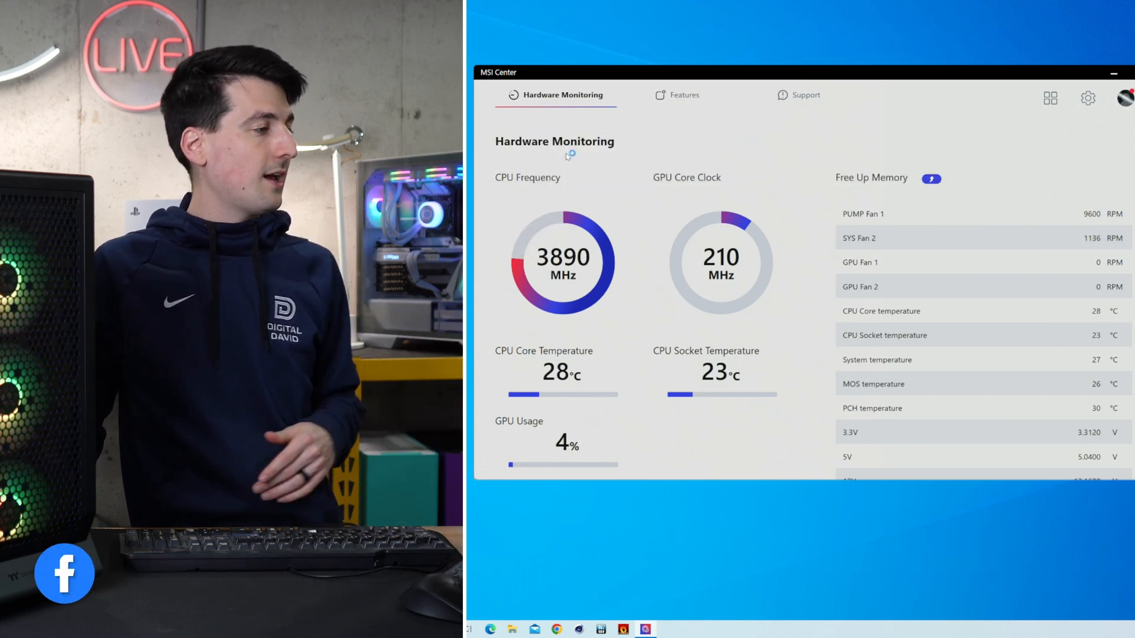
# In Mystic Light, select all motherboard LED zones, then view the DRAM lighting options.
pyautogui.click(684, 95)
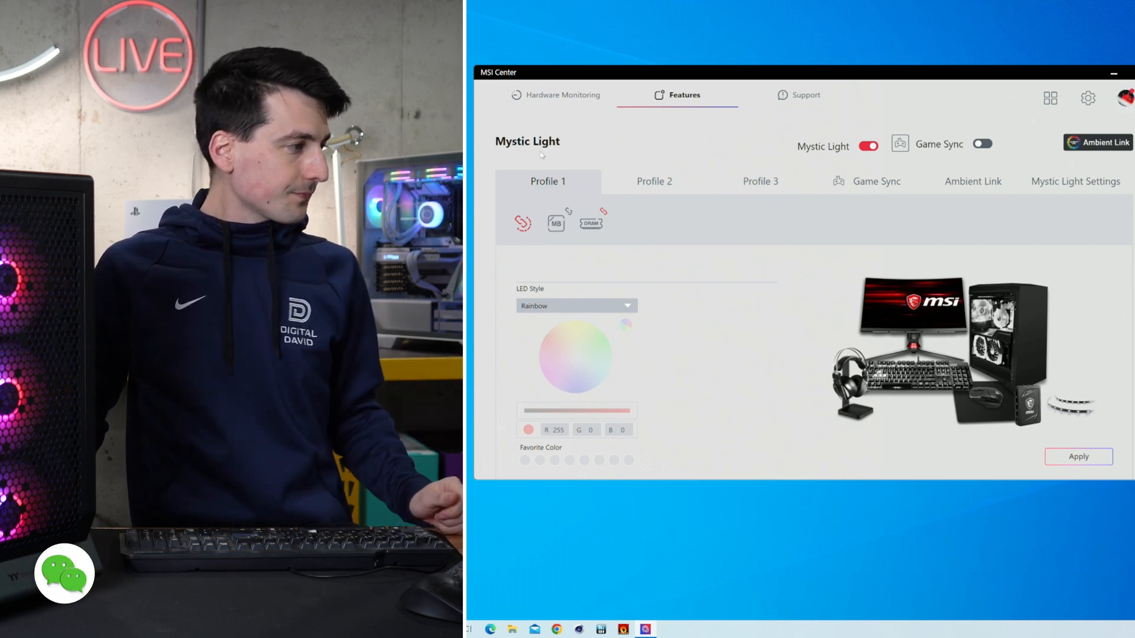
pyautogui.click(555, 224)
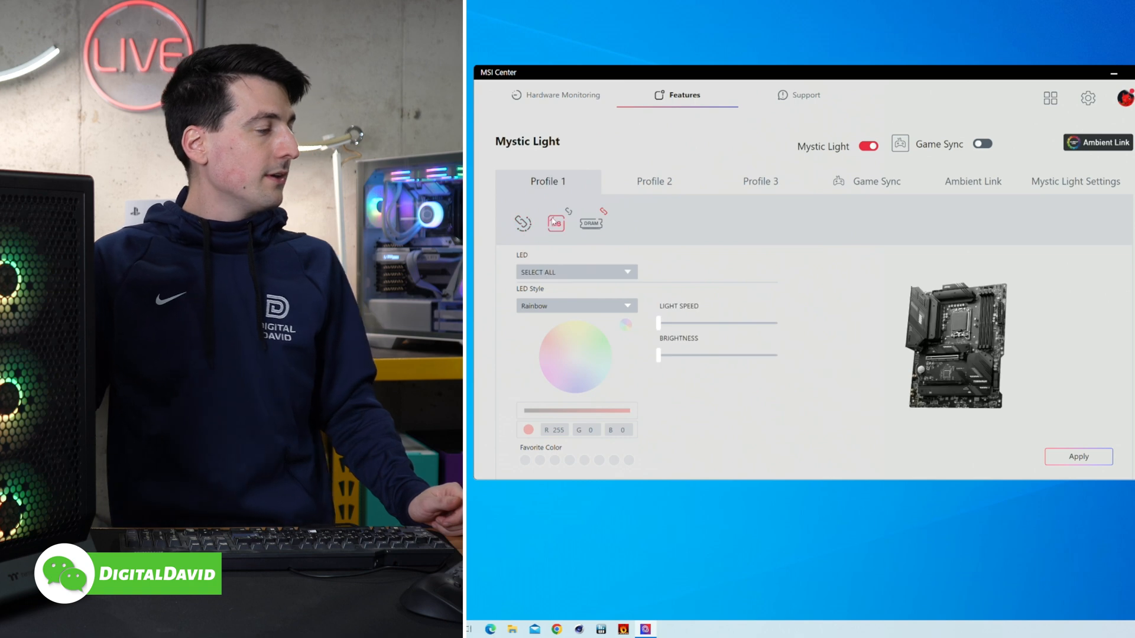
pyautogui.click(576, 271)
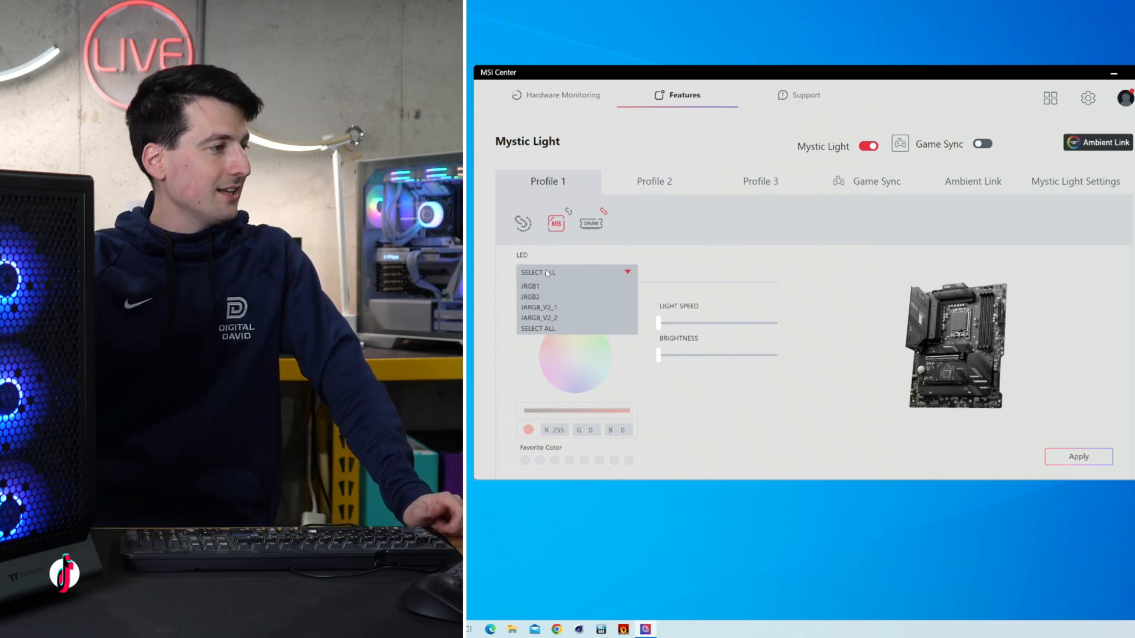
pyautogui.click(537, 328)
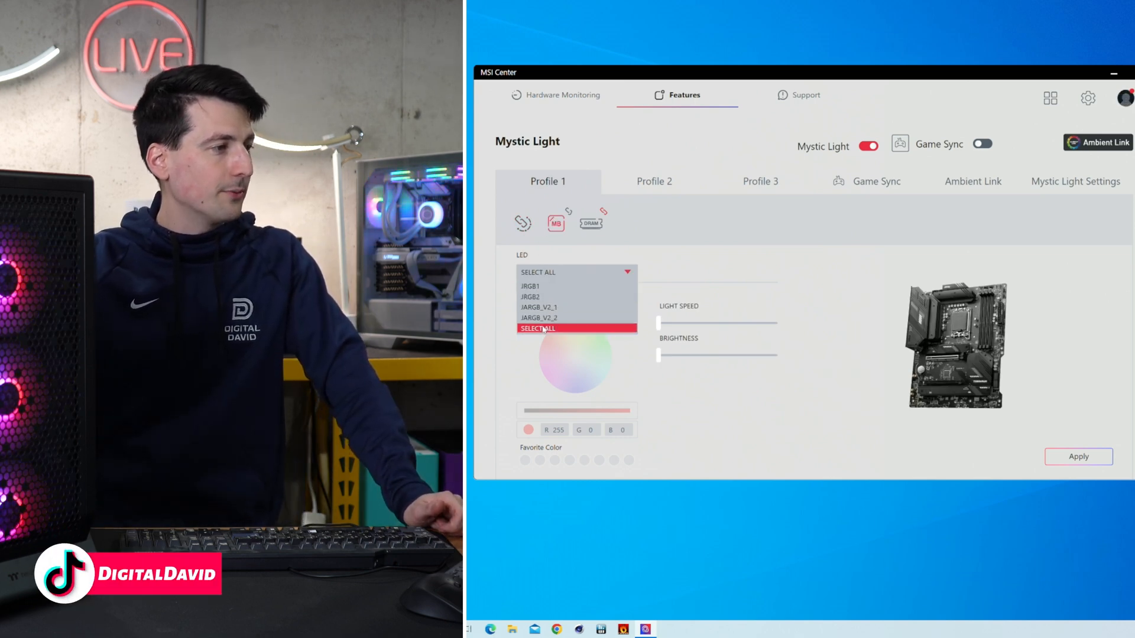
pyautogui.click(538, 328)
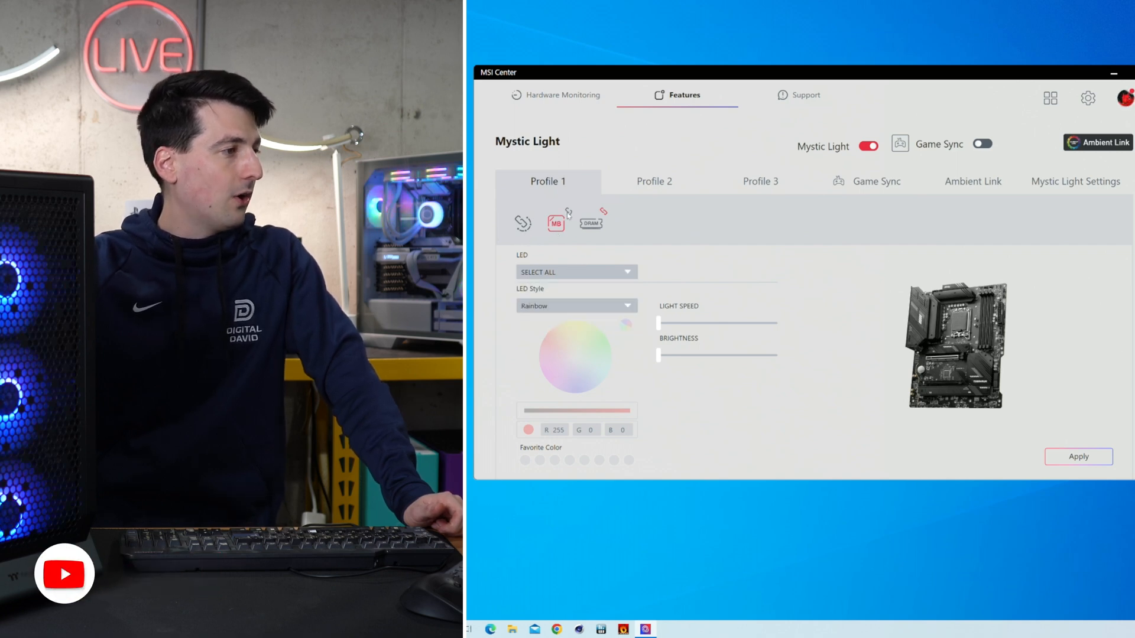
pyautogui.click(576, 272)
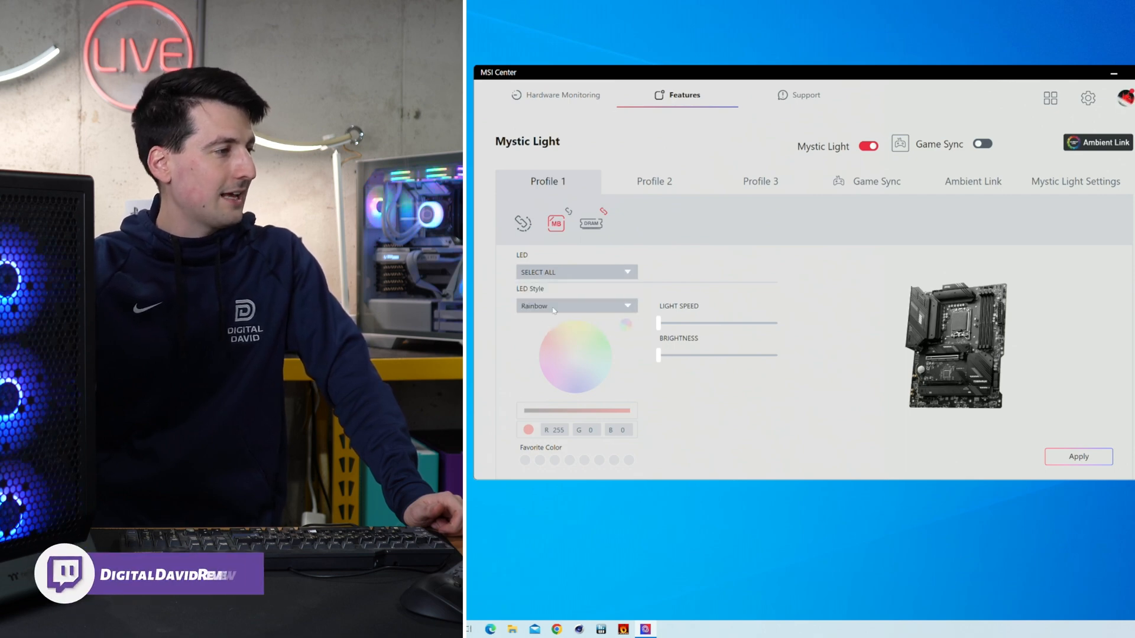
pyautogui.click(590, 223)
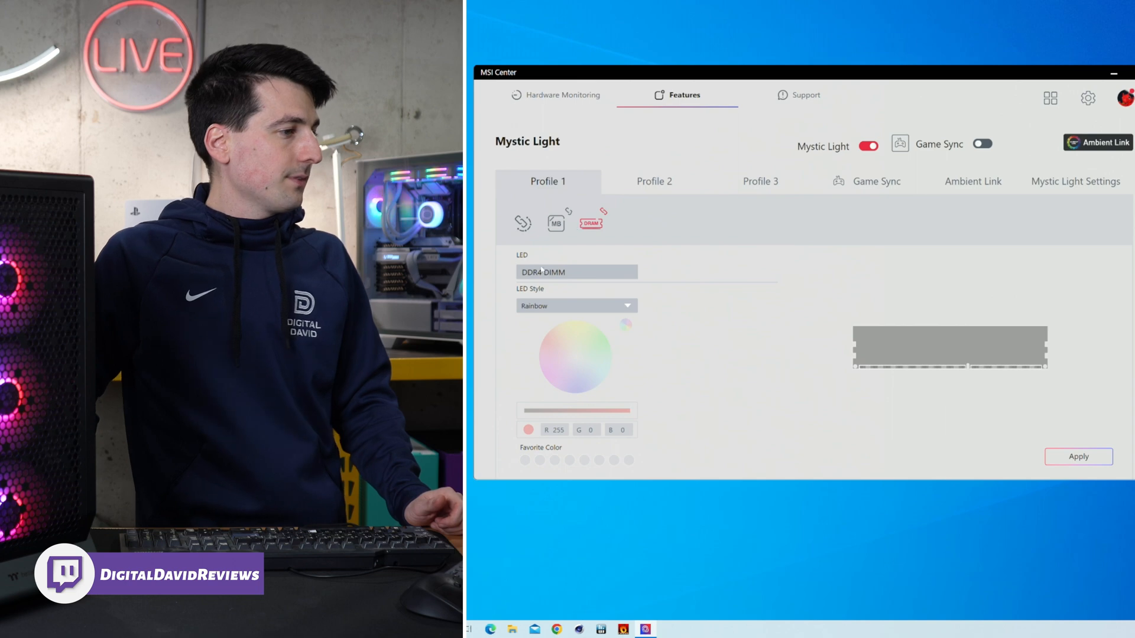
pyautogui.click(523, 221)
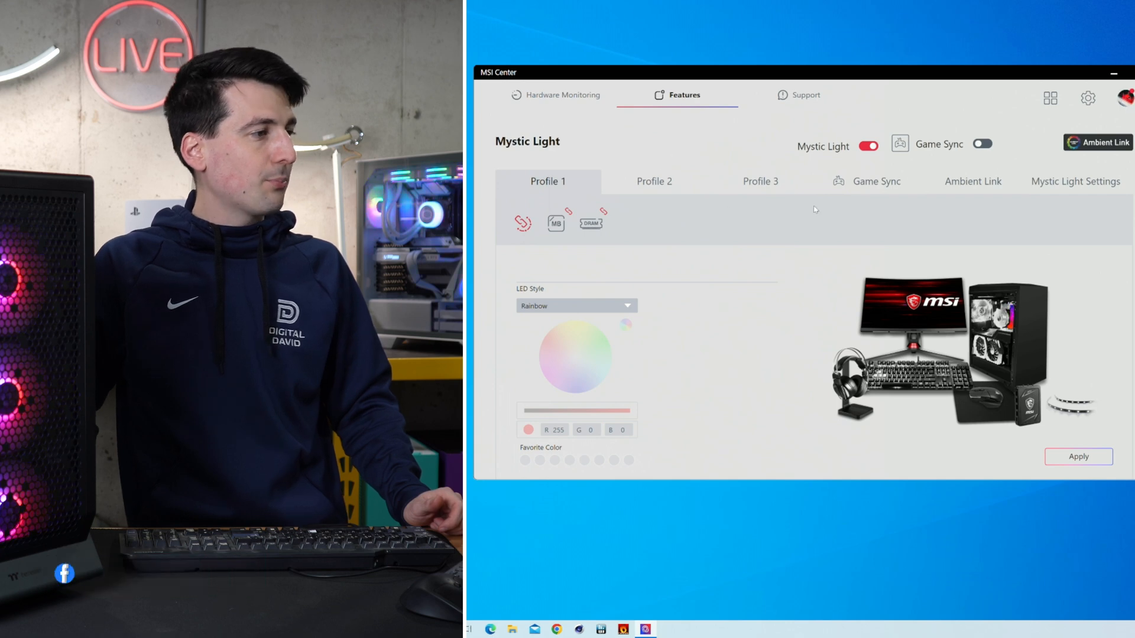
# View the Ambient Link, Game Sync and Mystic Light Settings pages.
pyautogui.click(972, 182)
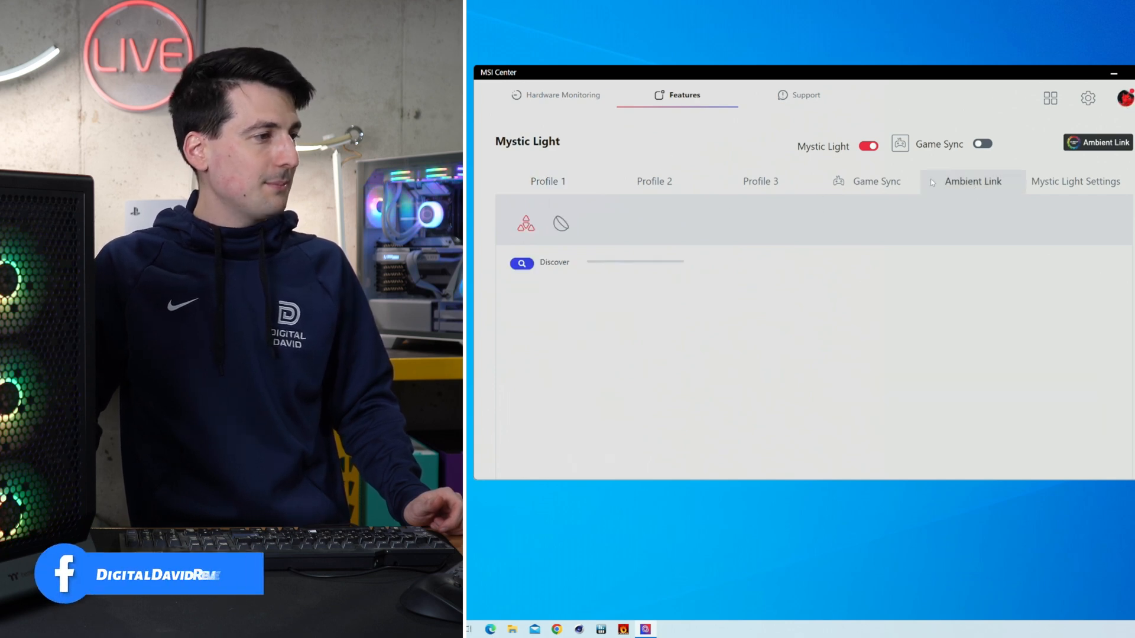
pyautogui.click(876, 181)
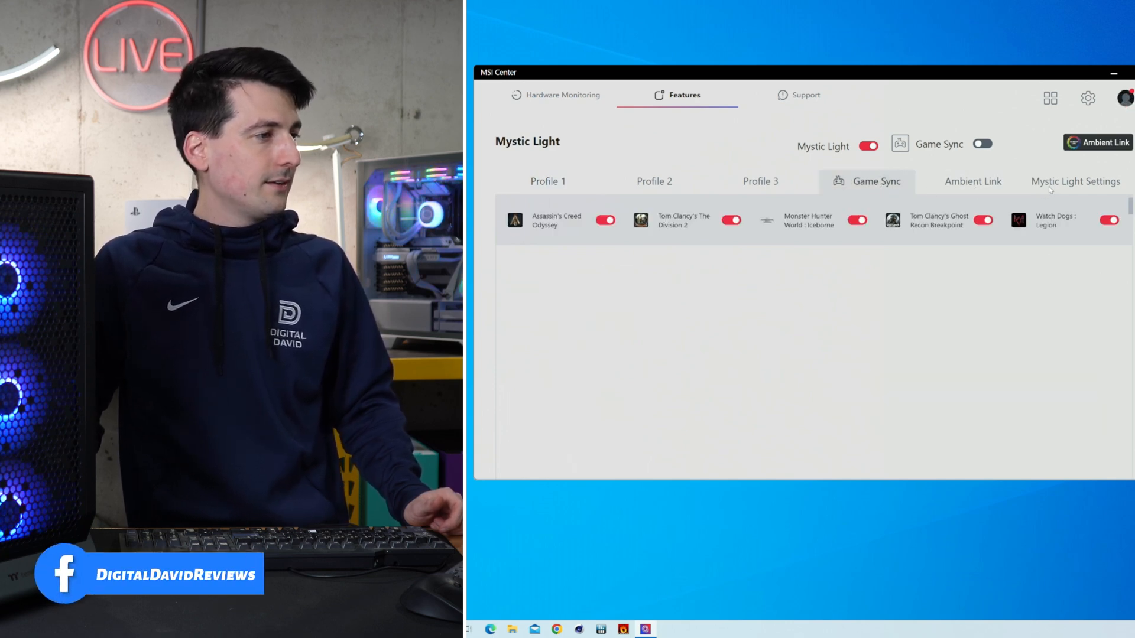
pyautogui.click(1076, 182)
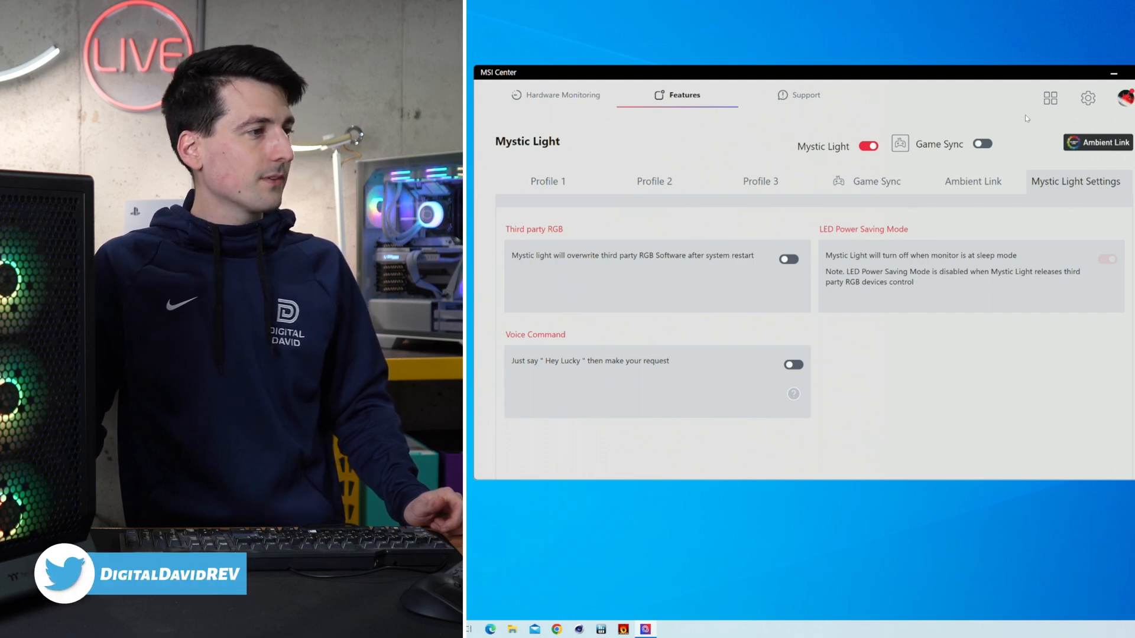
pyautogui.click(804, 95)
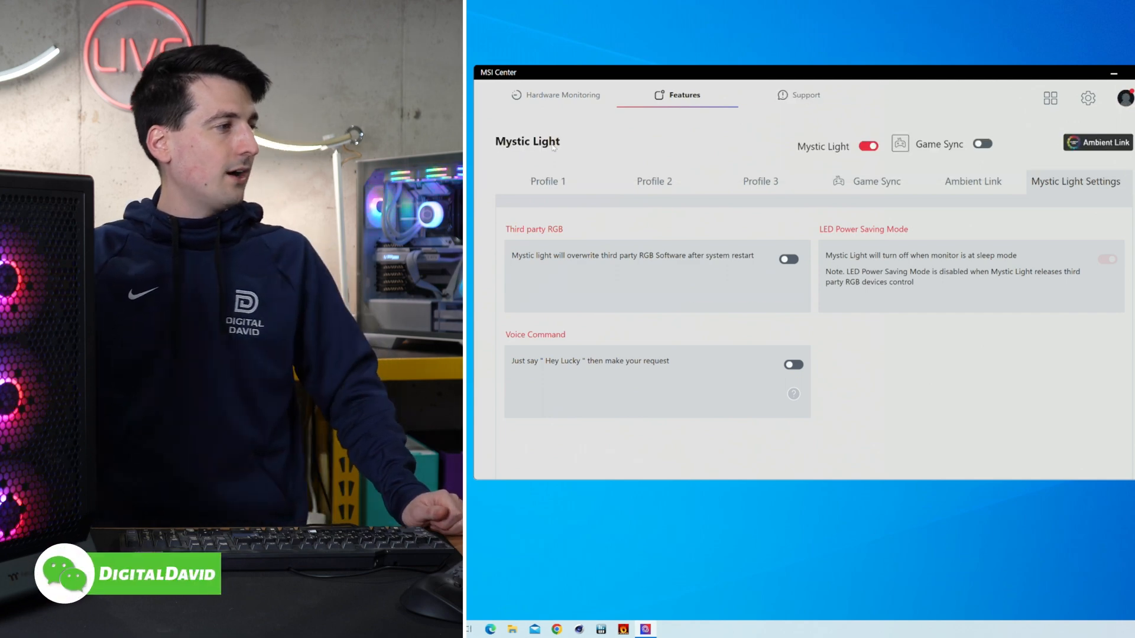
# Run a Live Update scan on the Support tab to list available drivers and utilities.
pyautogui.click(806, 95)
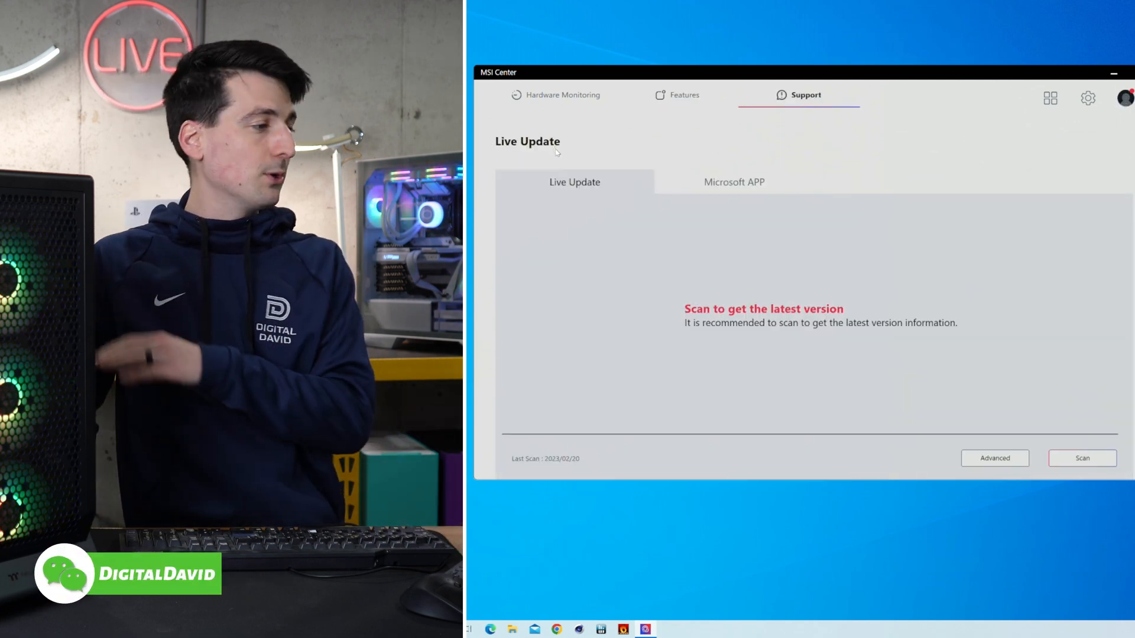
pyautogui.moveTo(837, 358)
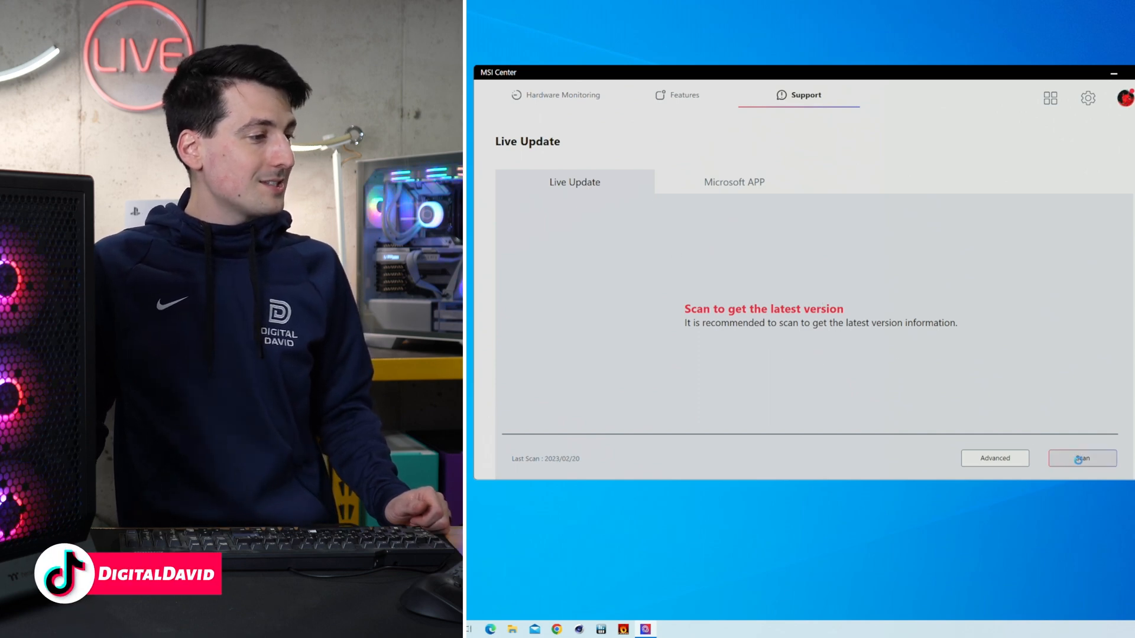
pyautogui.click(1082, 458)
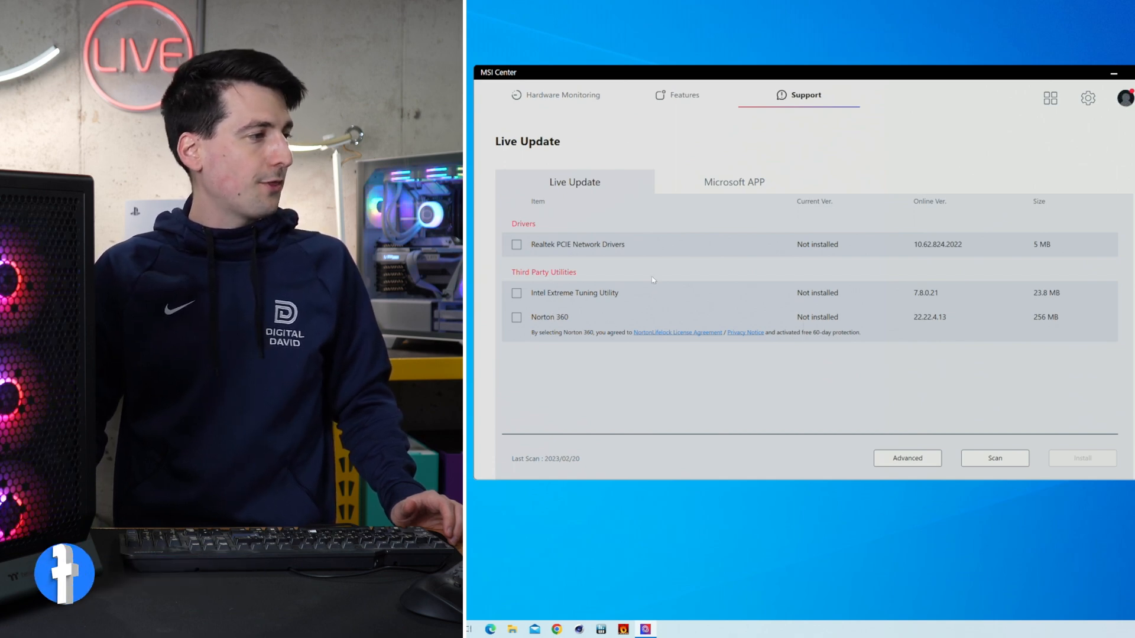
pyautogui.moveTo(742, 246)
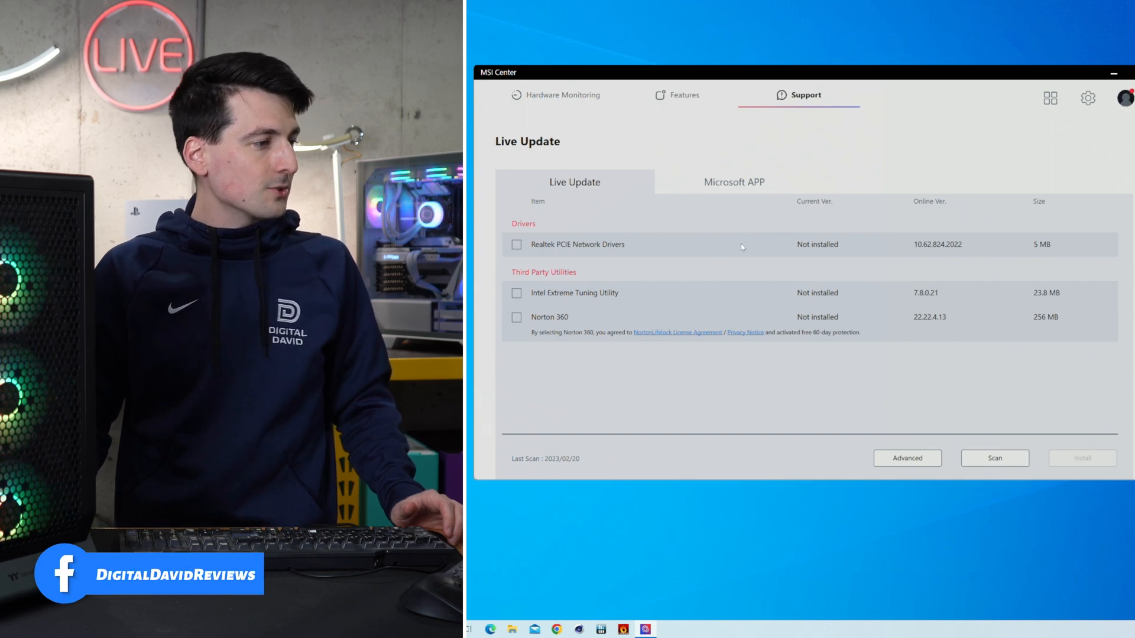
pyautogui.click(907, 458)
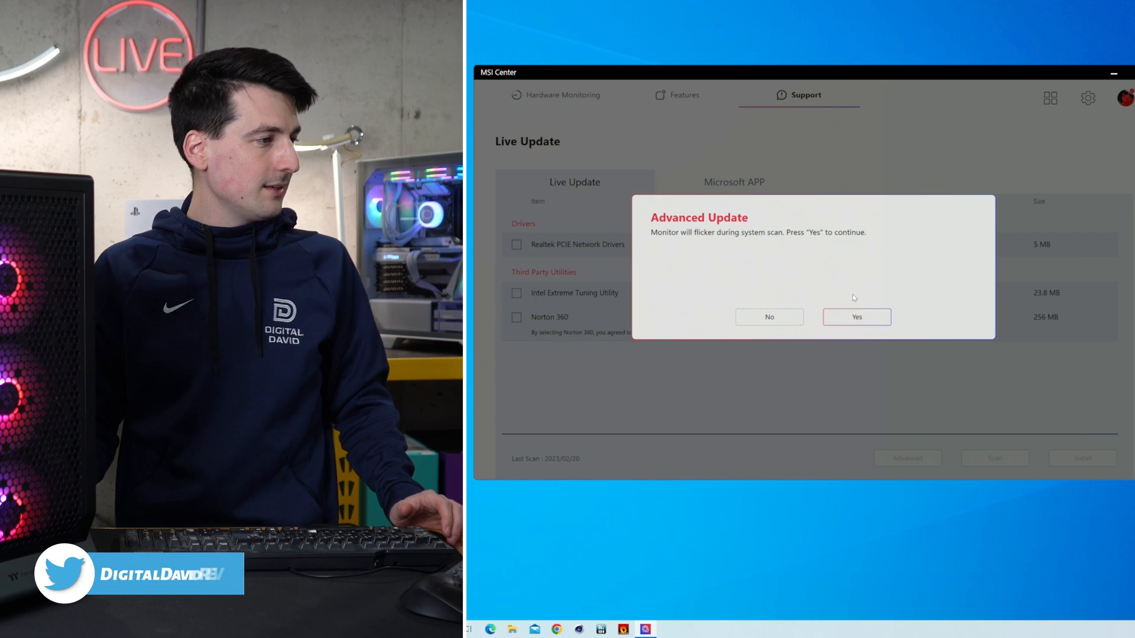
pyautogui.click(857, 317)
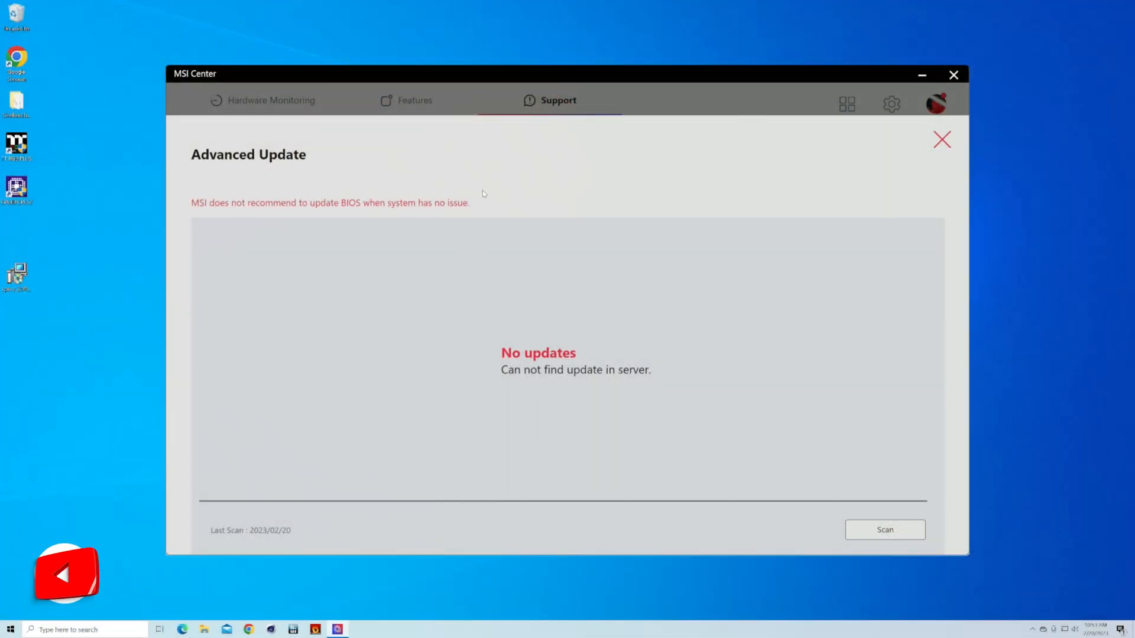
pyautogui.click(941, 139)
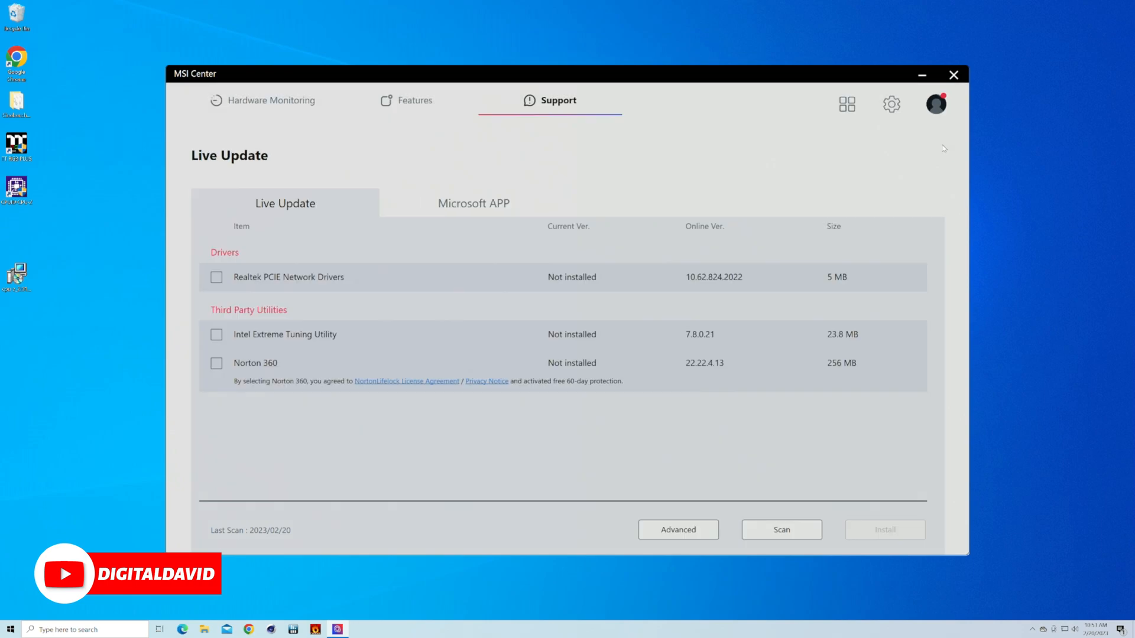